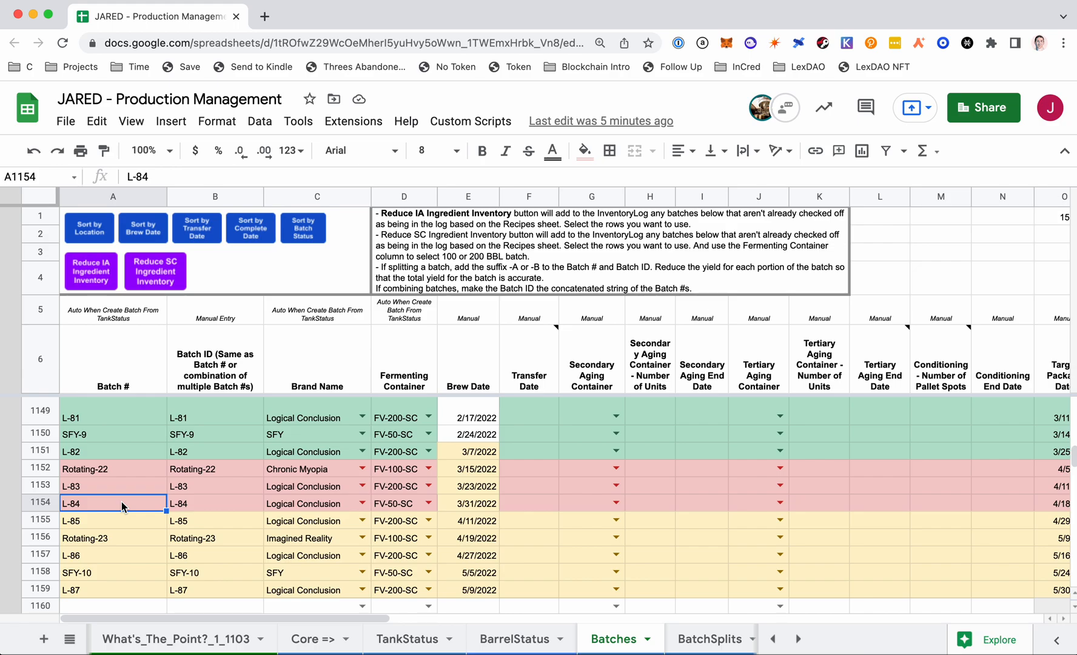
pyautogui.moveTo(177, 263)
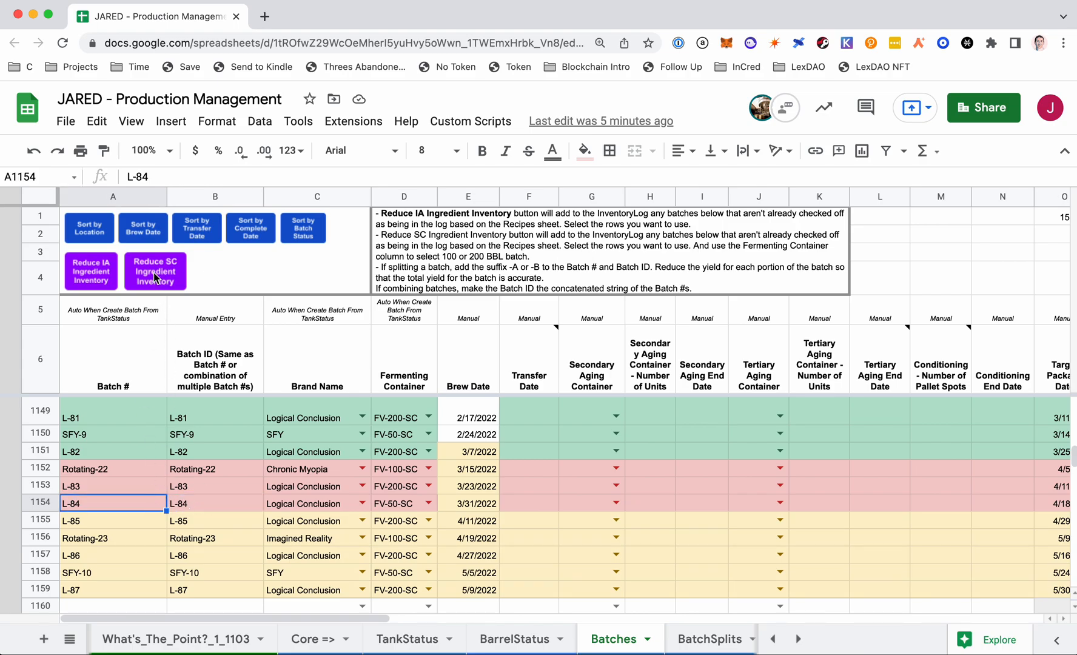
pyautogui.moveTo(407, 432)
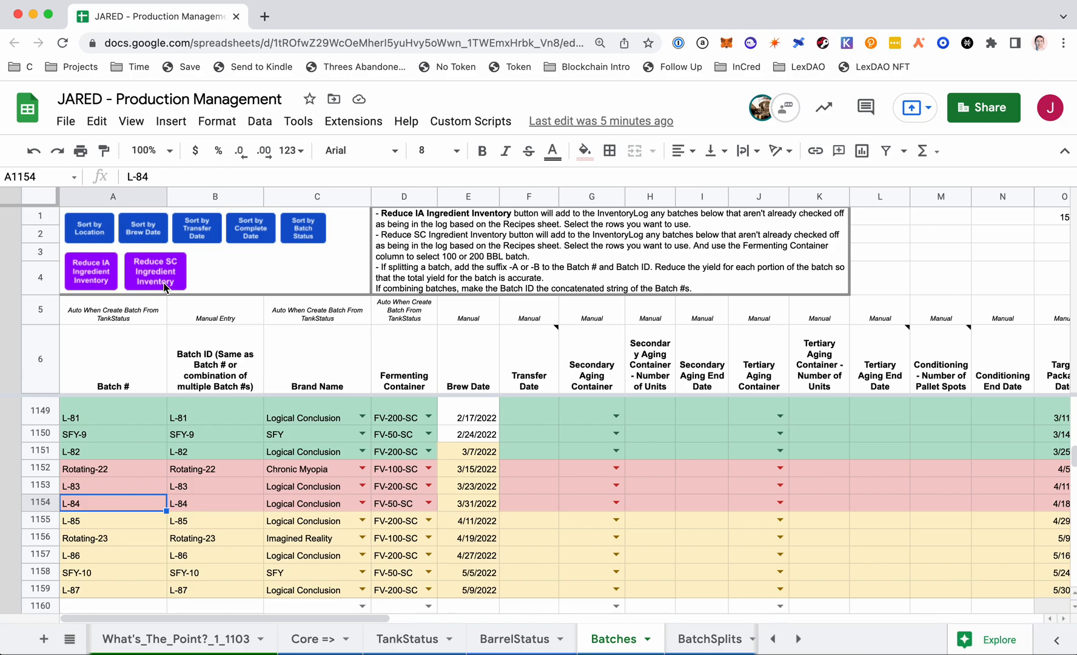
# Step: Select the Reduce SC Ingredient Inventory button drawing on the Batches sheet
pyautogui.click(155, 270)
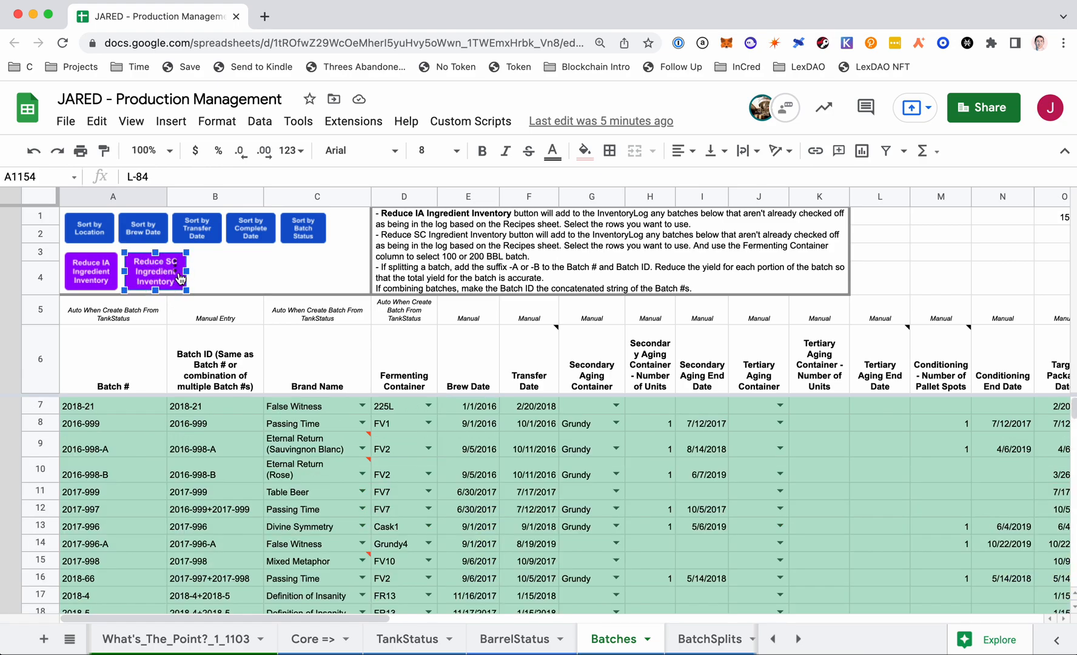
pyautogui.rightClick(154, 270)
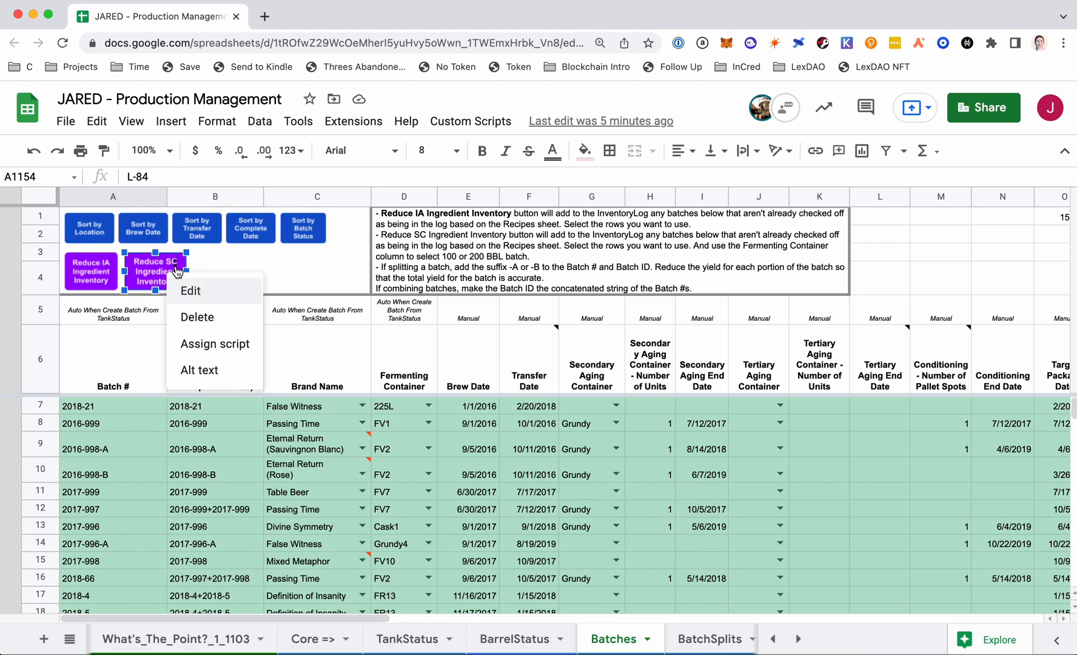
pyautogui.click(214, 343)
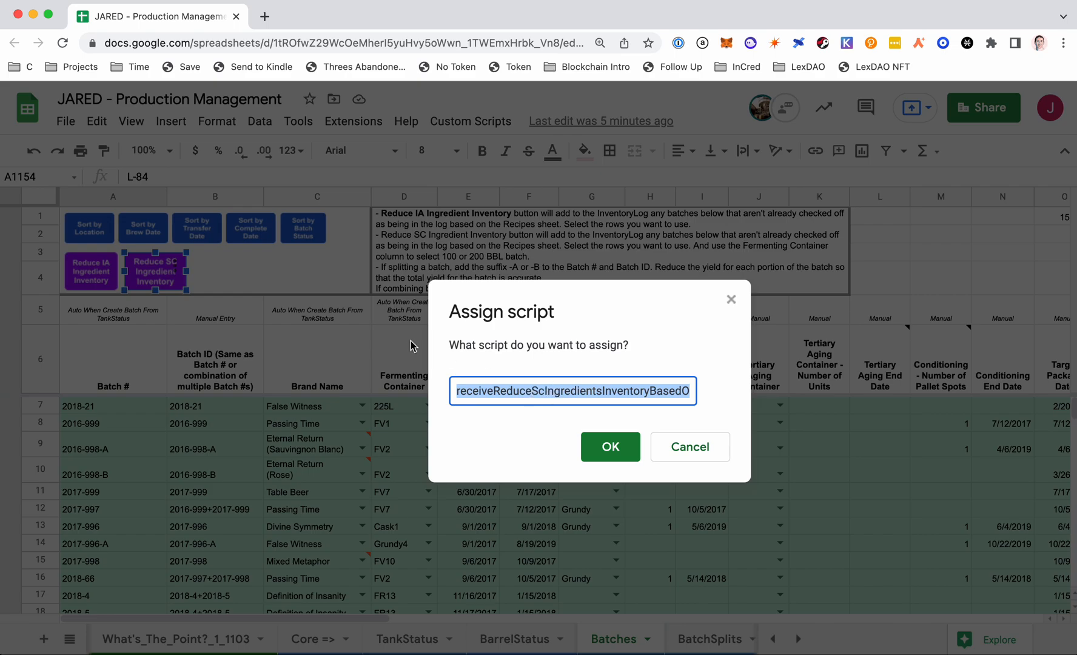
pyautogui.moveTo(295, 332)
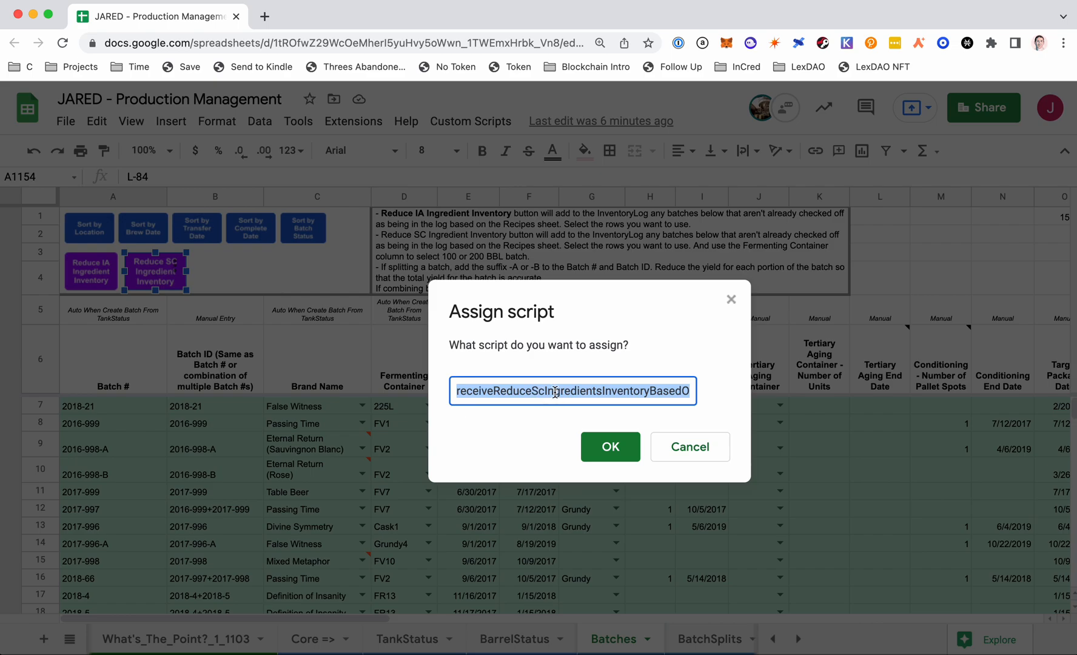
pyautogui.click(610, 447)
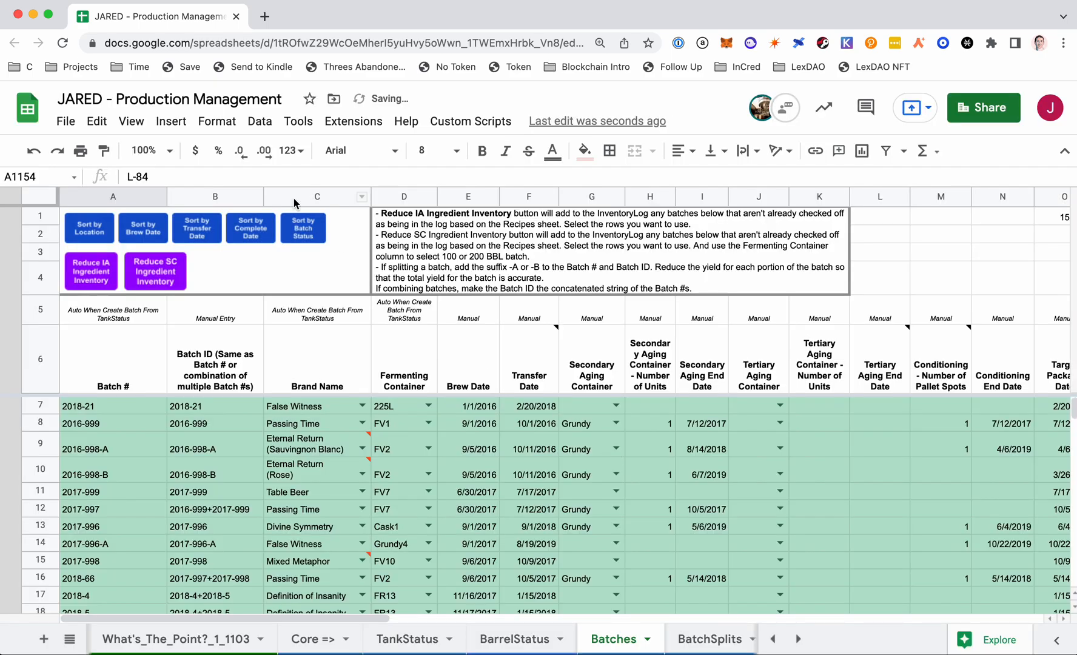
# Step: From Extensions > Apps Script, search all project files for the function name and open ingredientInventory.gs
pyautogui.click(353, 121)
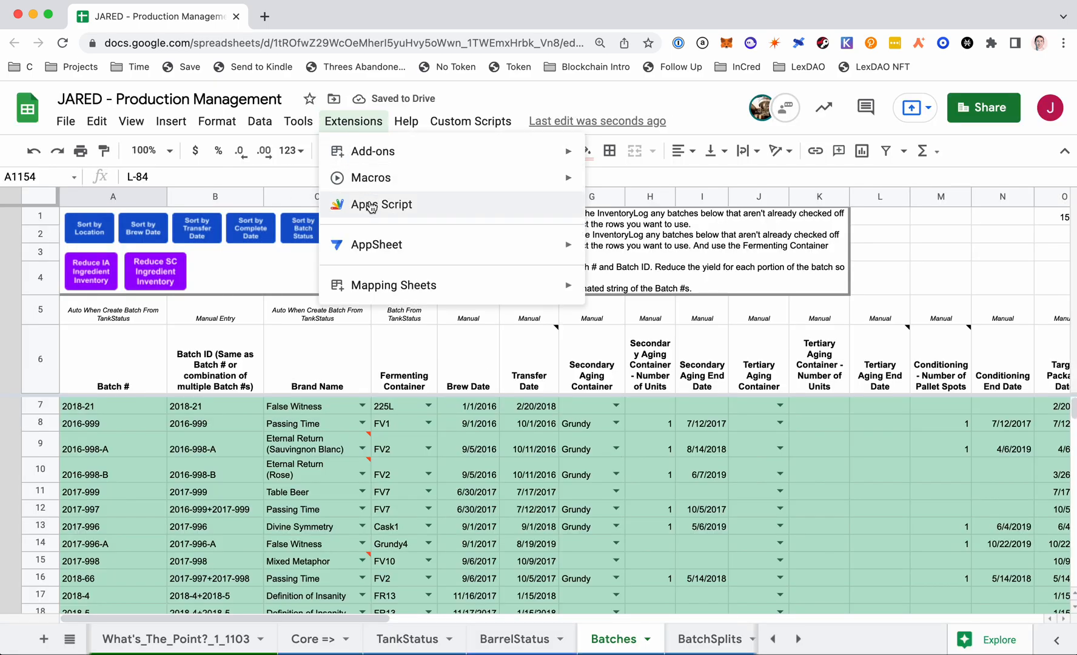
pyautogui.click(383, 205)
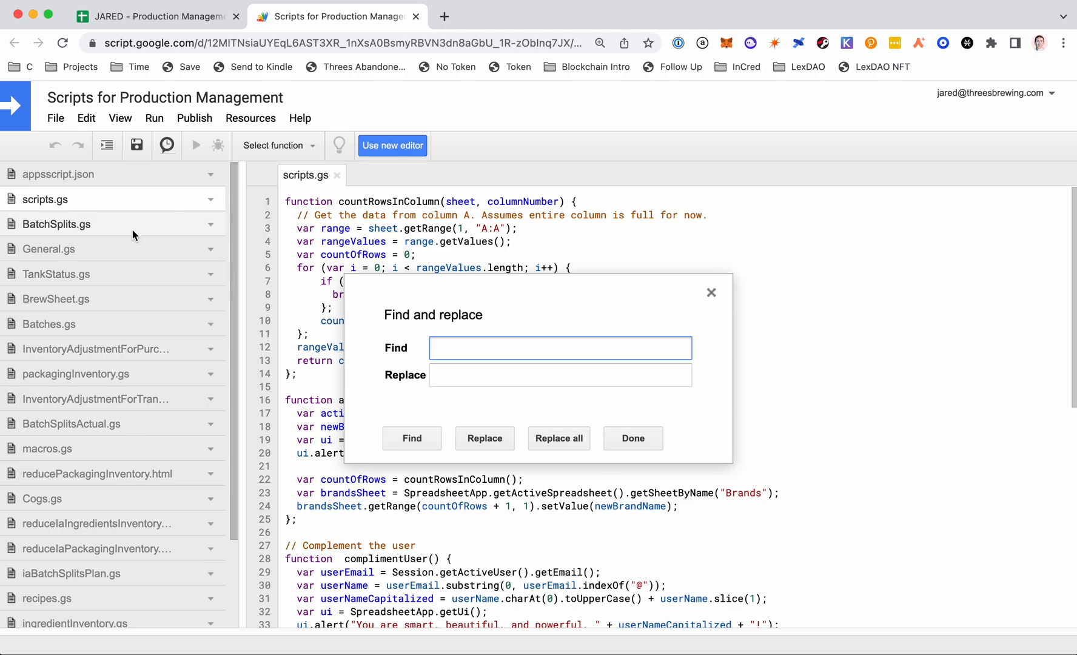
pyautogui.moveTo(164, 364)
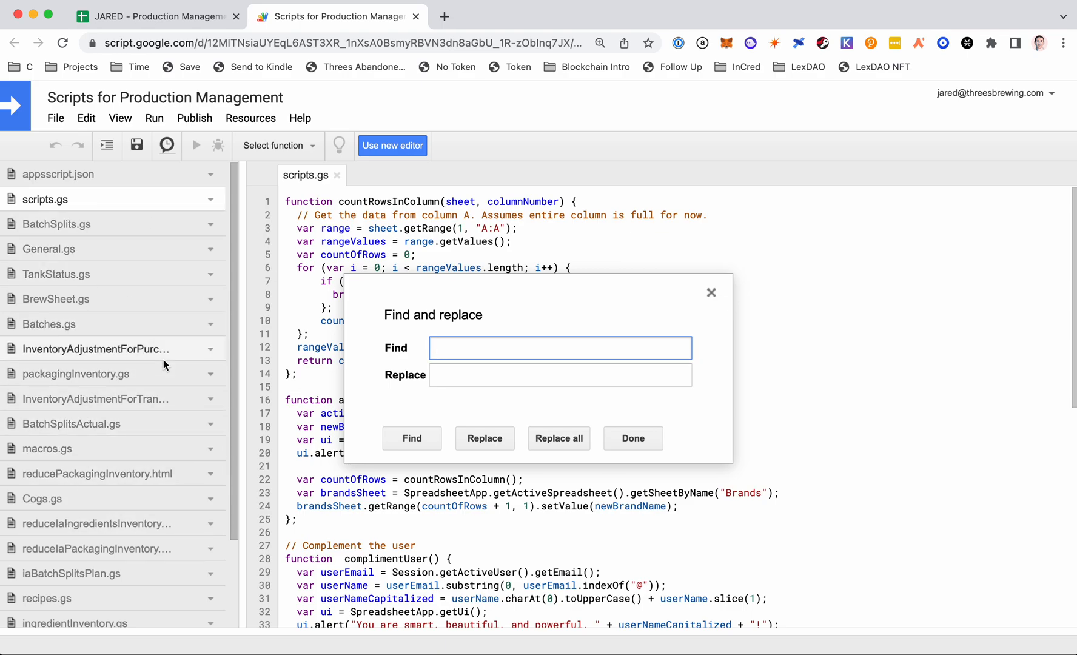
pyautogui.moveTo(160, 280)
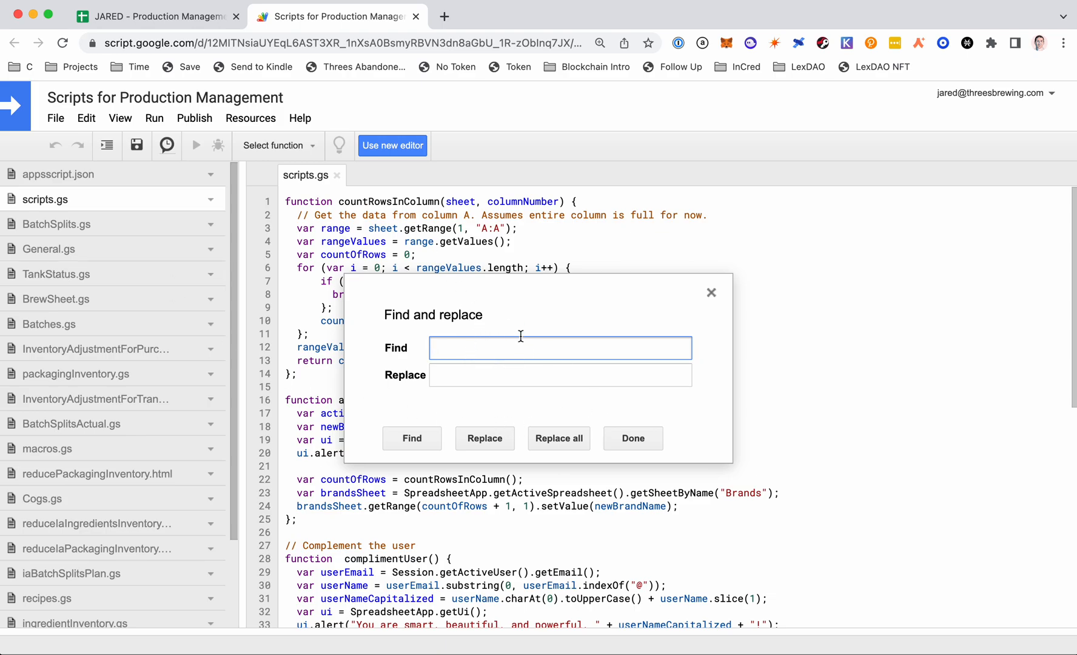
pyautogui.click(411, 438)
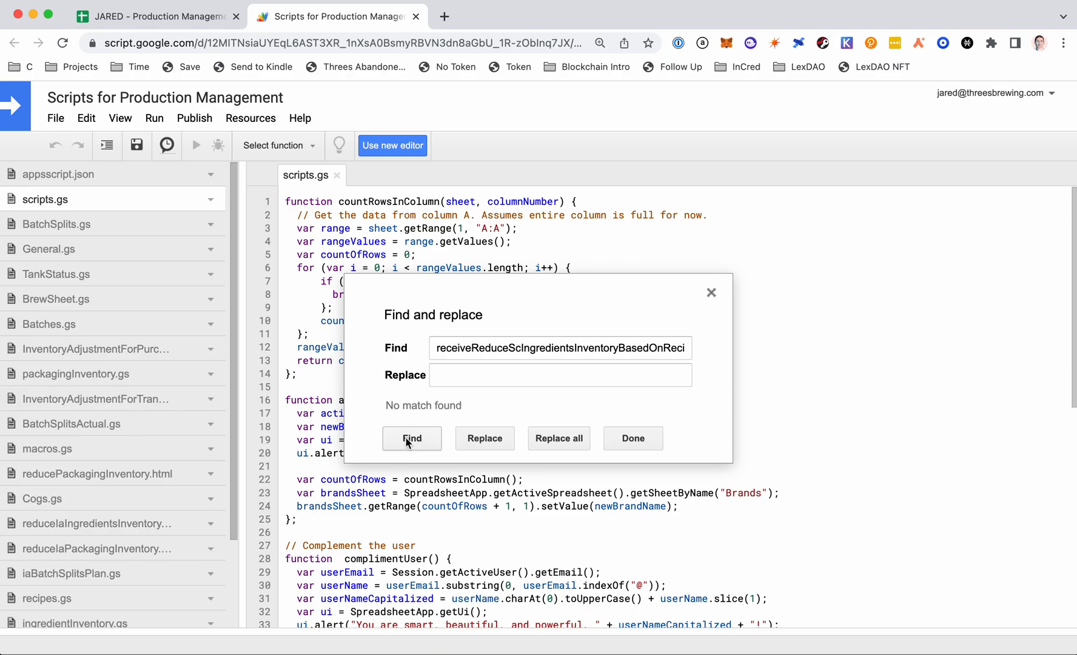
pyautogui.click(410, 437)
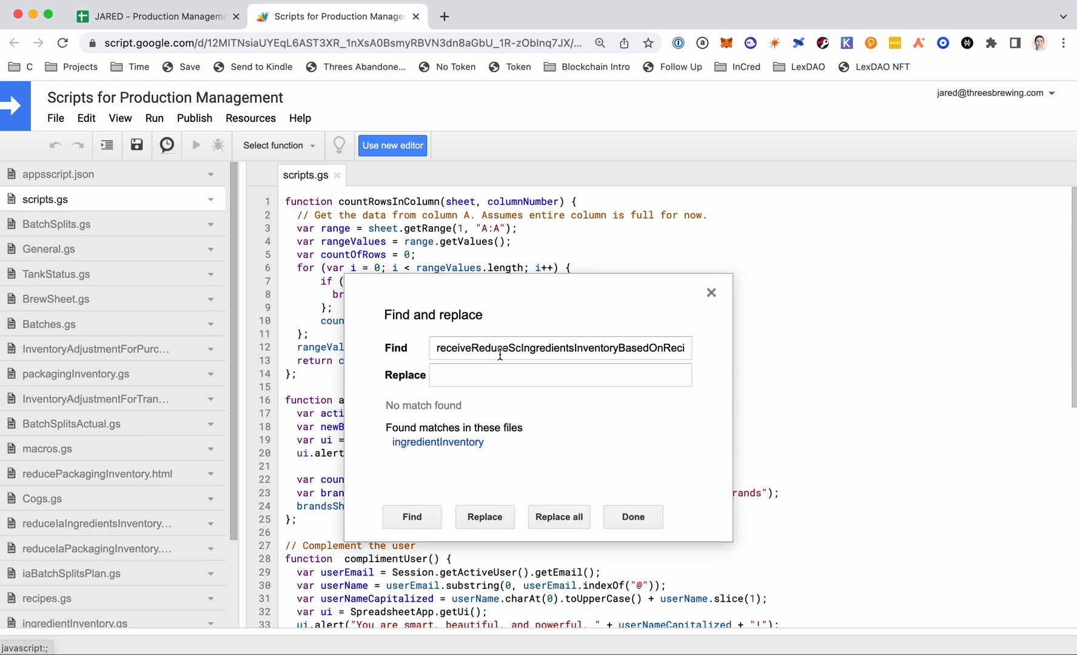
pyautogui.click(436, 442)
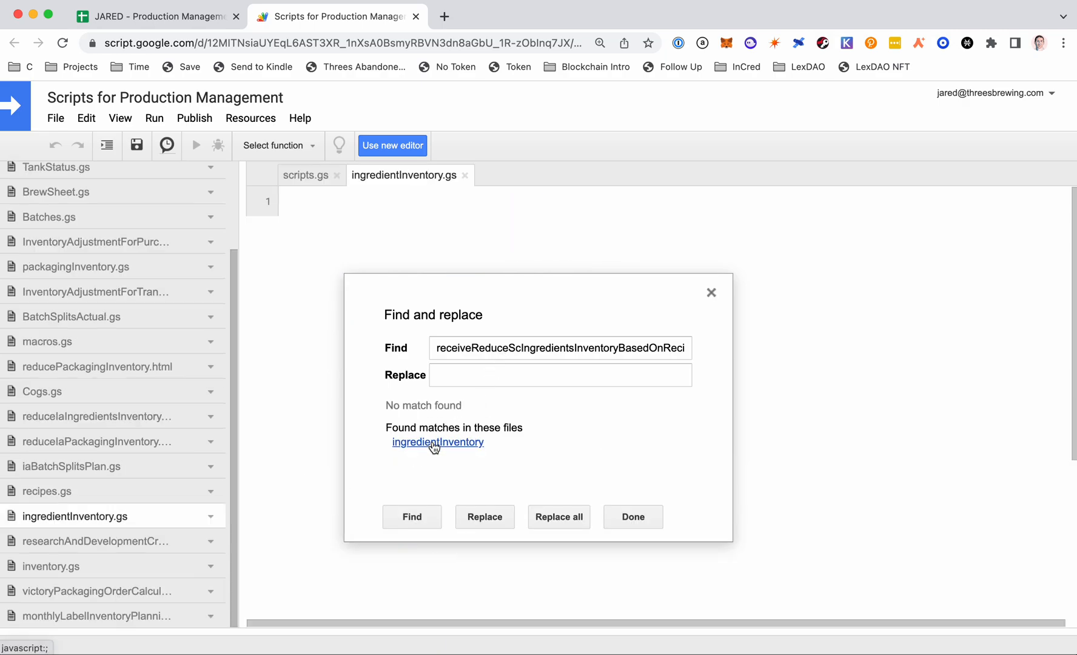
# Step: Jump to receiveReduceScIngredientsInventoryBasedOnRecipeSheet and scroll its header-column lookups into view
pyautogui.click(411, 517)
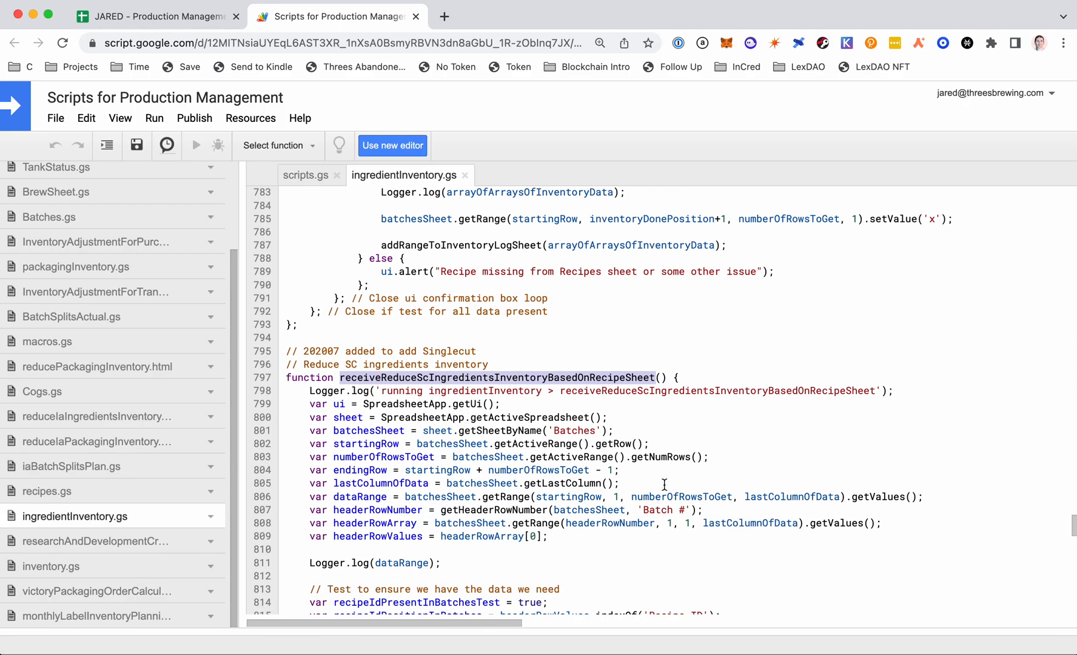
pyautogui.scroll(-3)
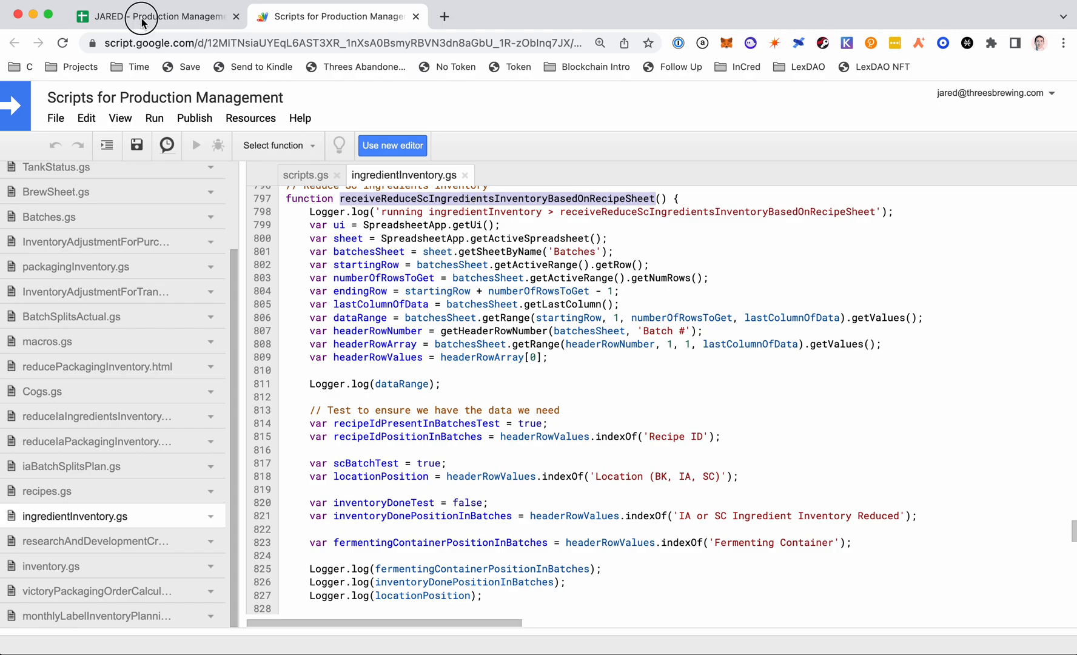
pyautogui.click(336, 16)
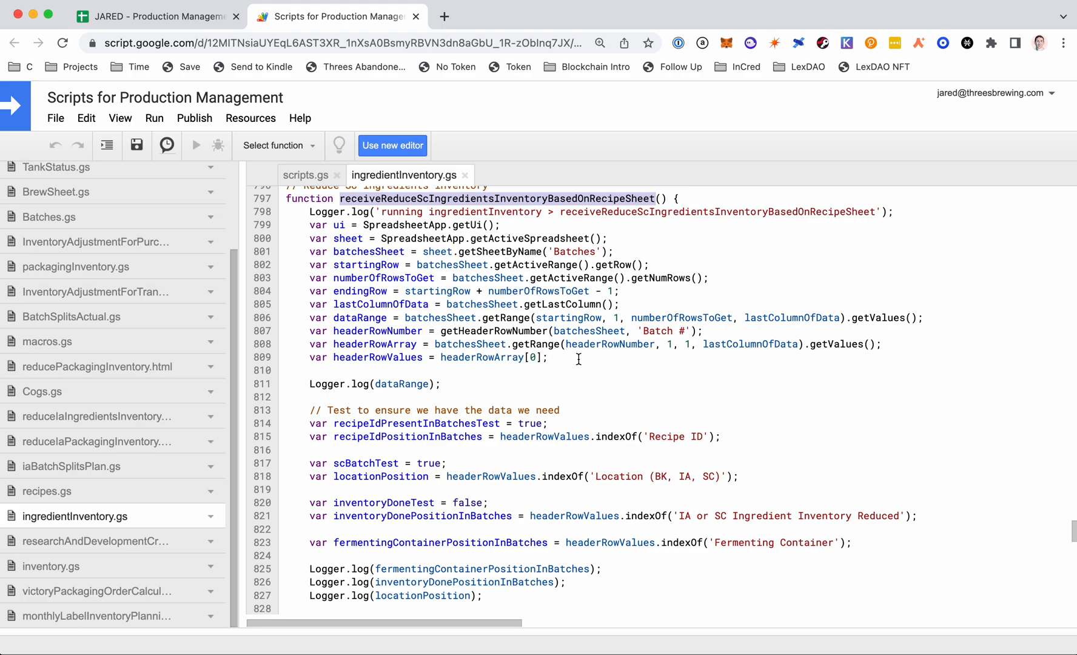
pyautogui.scroll(-3)
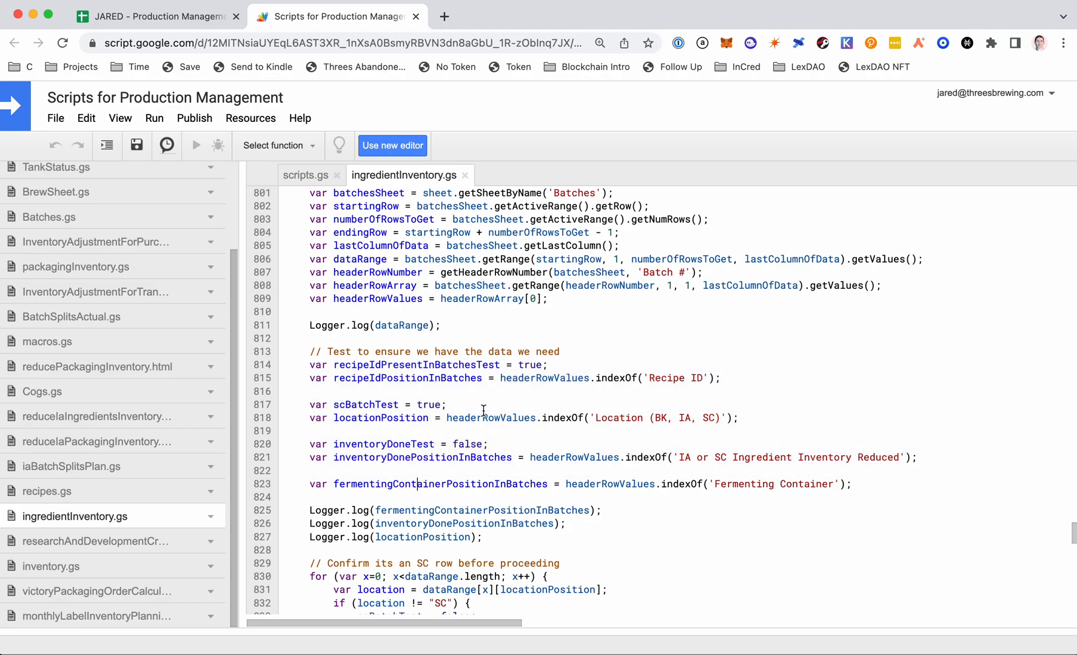
# Step: Select recipeIdPositionInBatches and compare it against the Batches sheet column headers
pyautogui.doubleClick(408, 378)
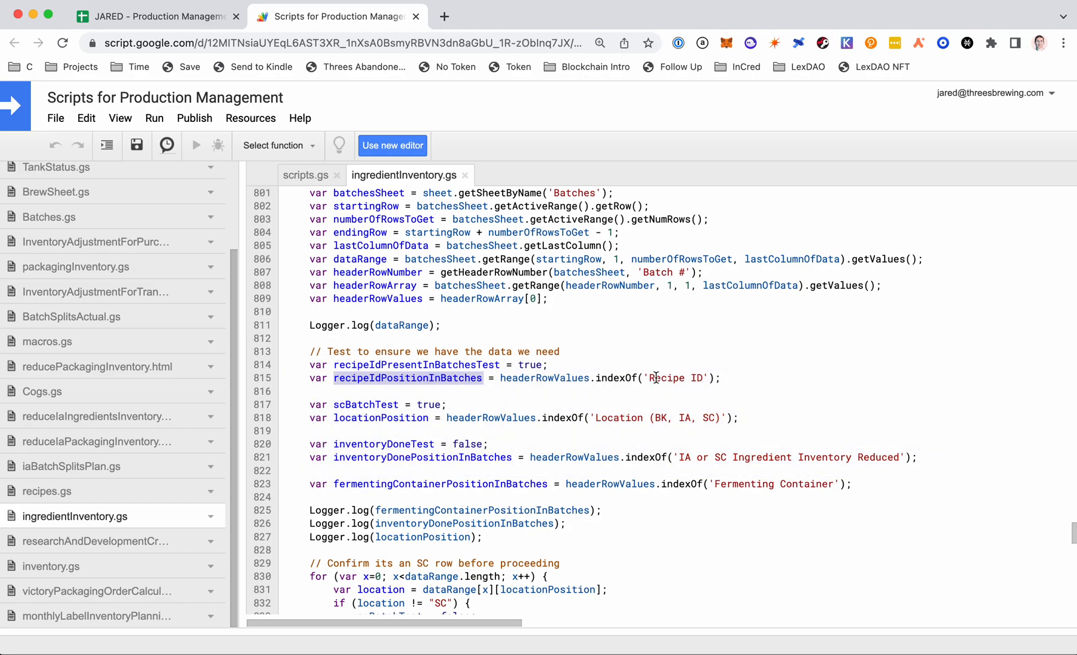
pyautogui.click(158, 16)
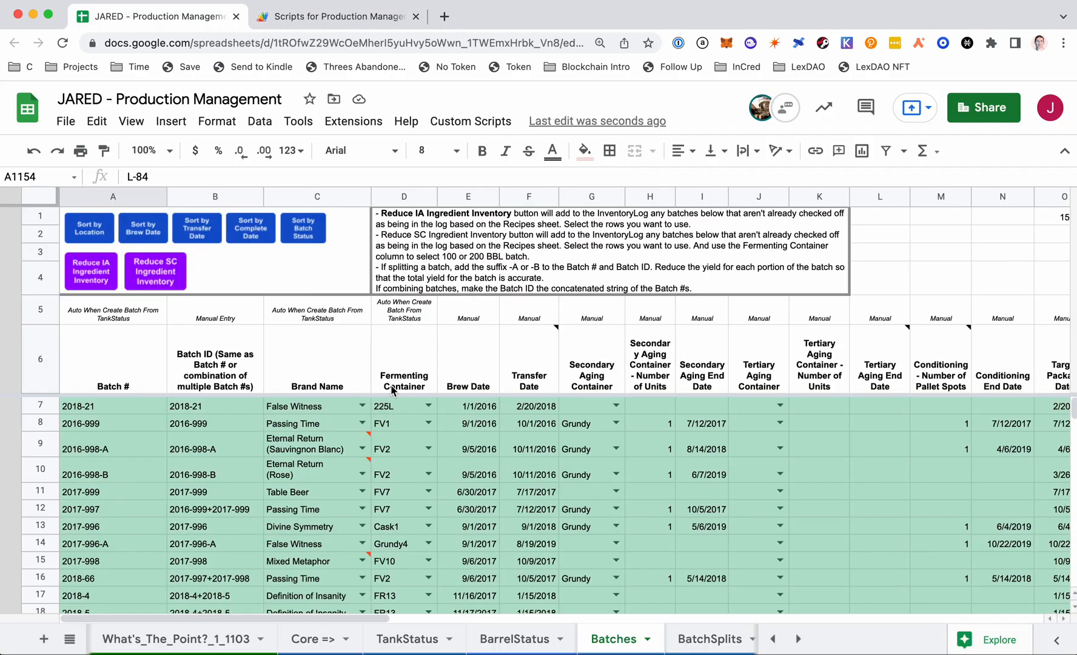
pyautogui.click(529, 360)
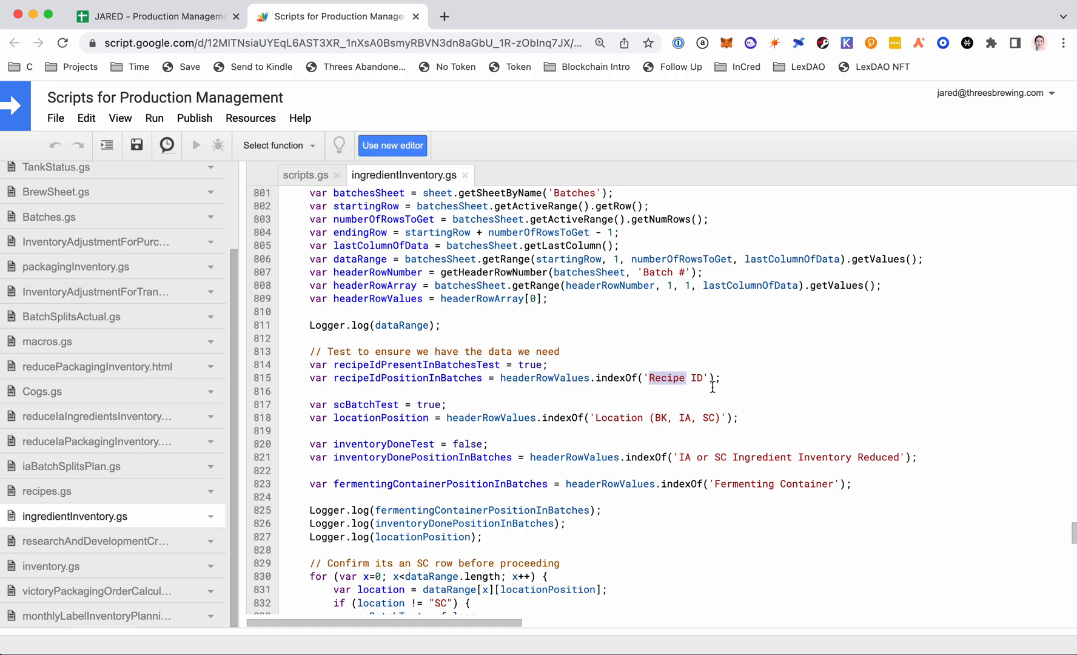
pyautogui.scroll(-3)
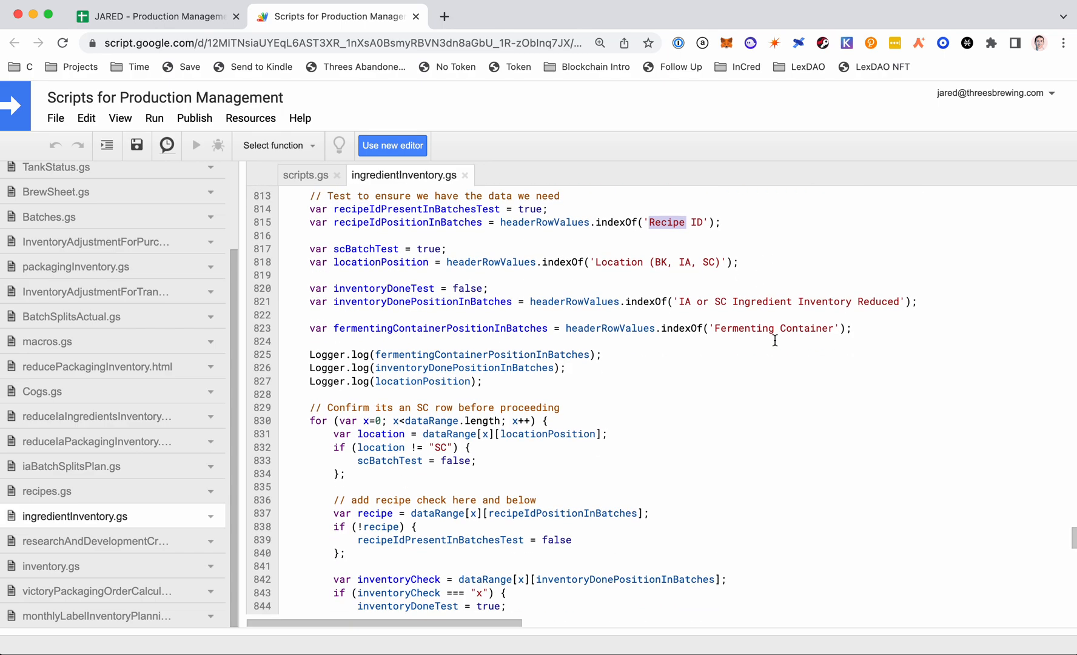
# Step: Comment out the batch 'x'-marking and addRangeToInventoryLogSheet lines, leaving only logging active
pyautogui.scroll(-3)
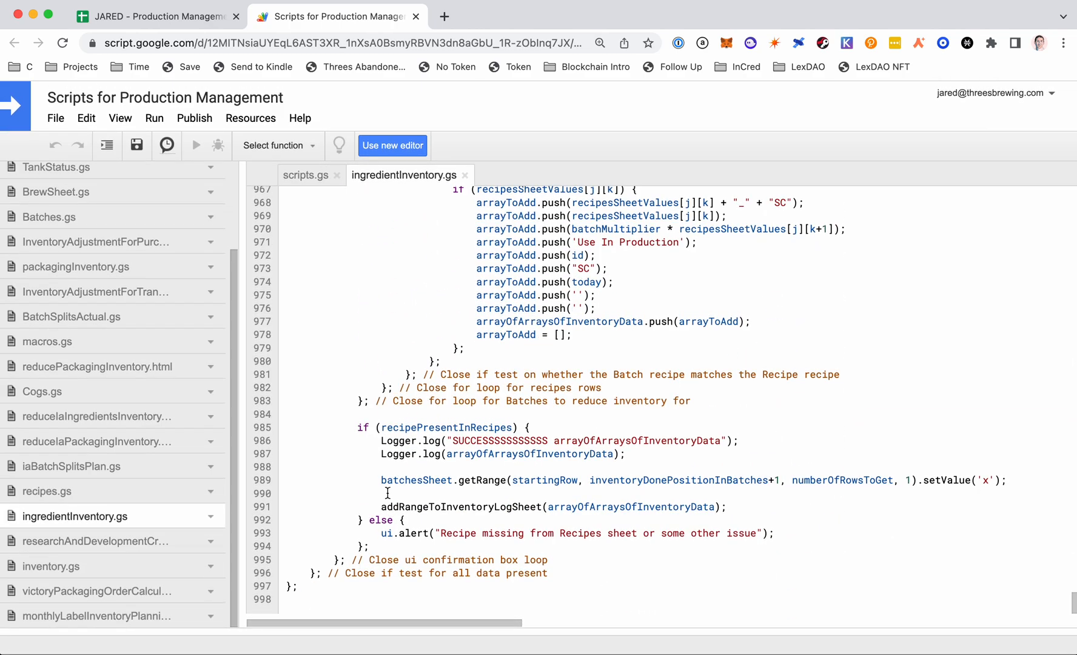
pyautogui.write('//')
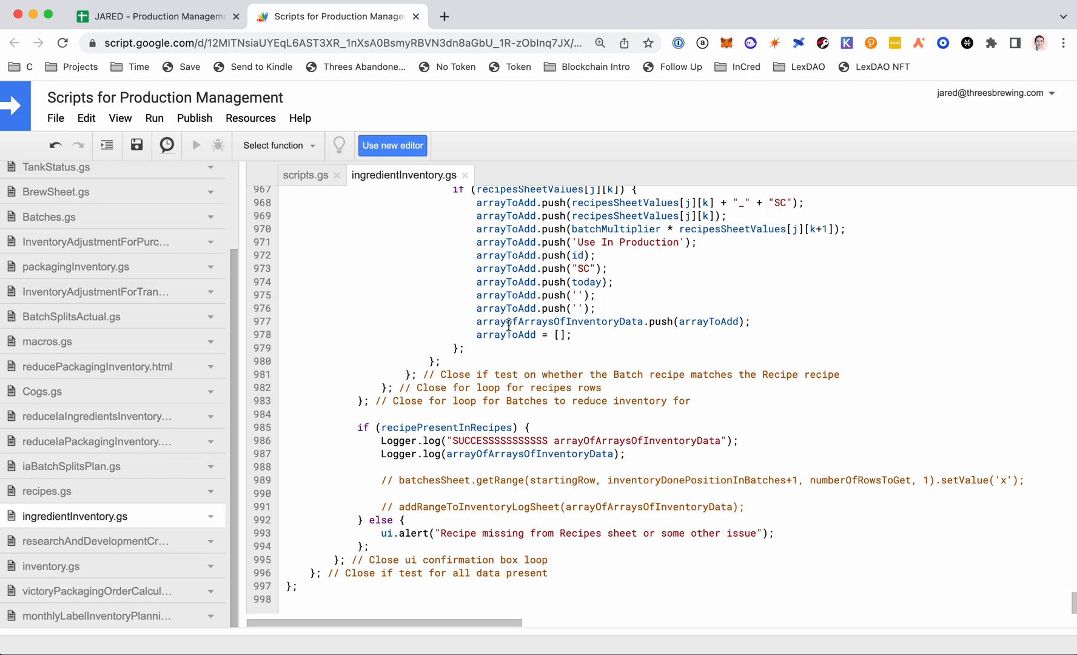
pyautogui.moveTo(492, 478)
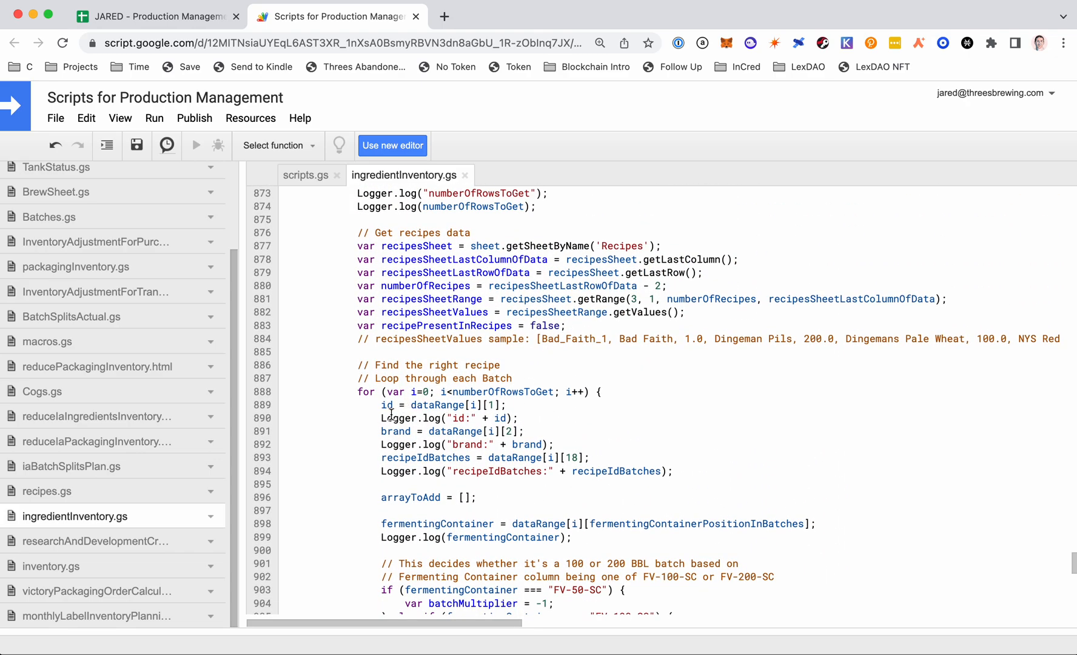
pyautogui.tripleClick(446, 417)
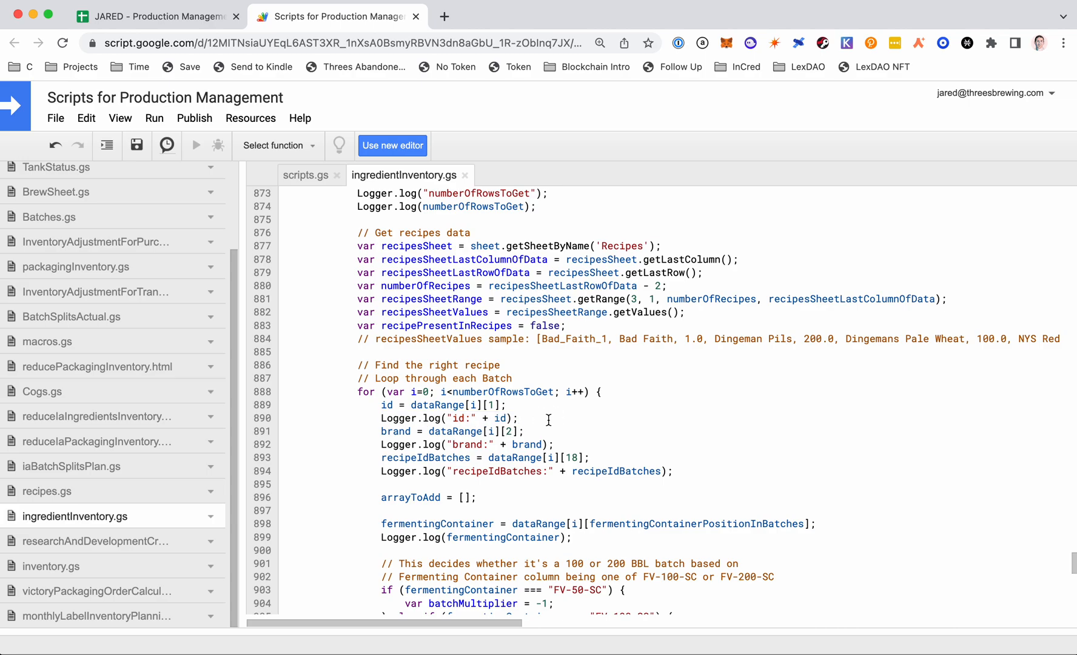
pyautogui.click(119, 118)
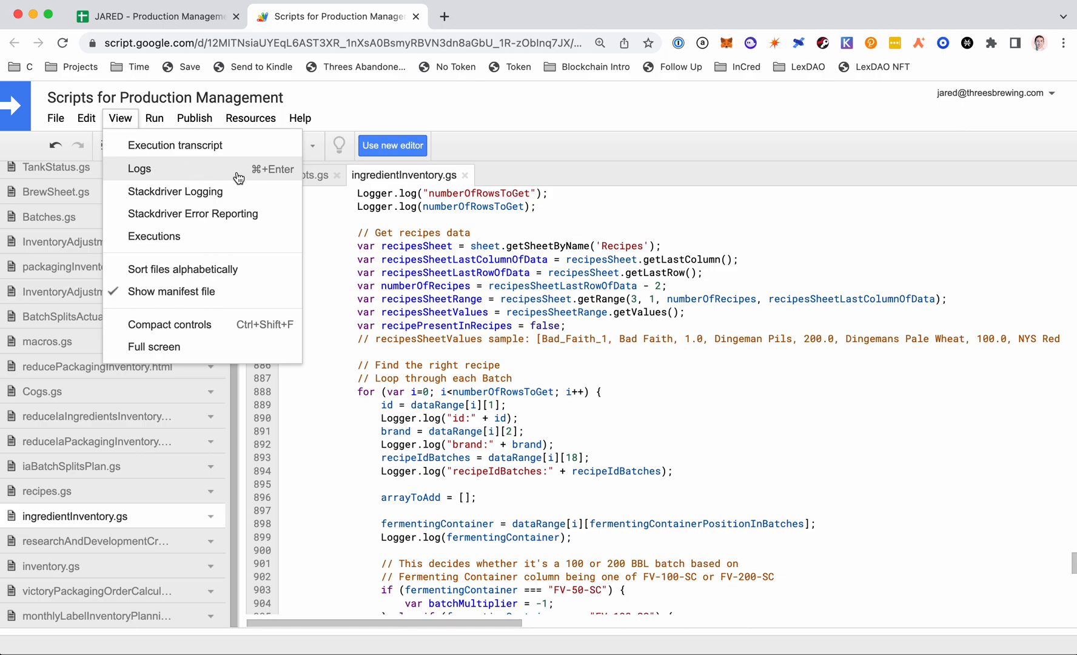
# Step: Review View > Logs and the latest execution in the Apps Script Dashboard, then return to the editor
pyautogui.click(140, 168)
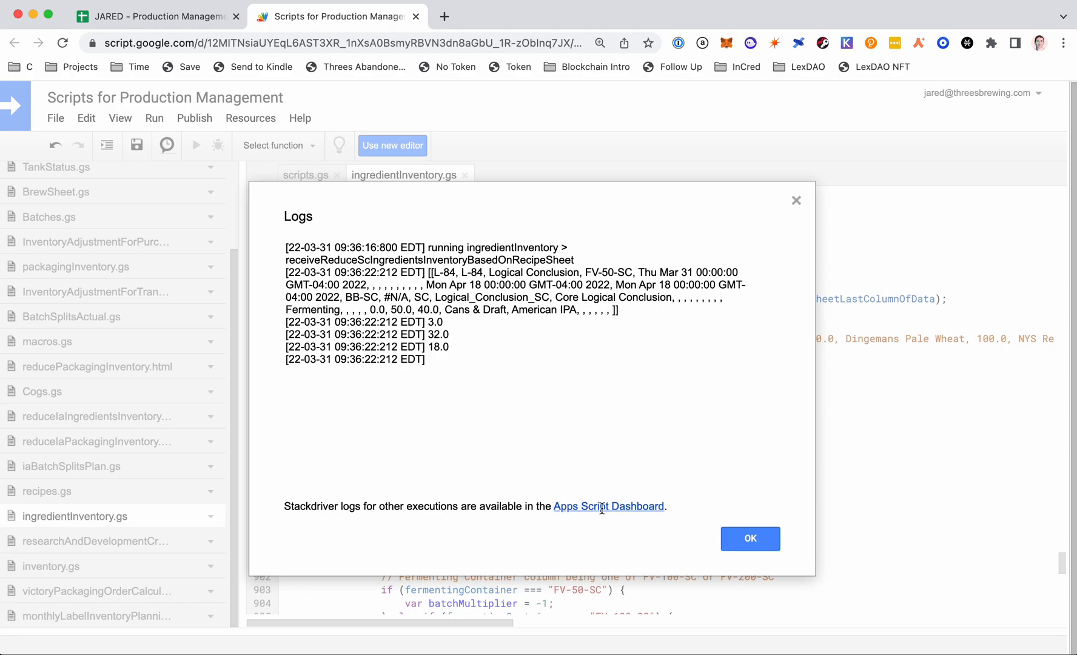
pyautogui.click(608, 507)
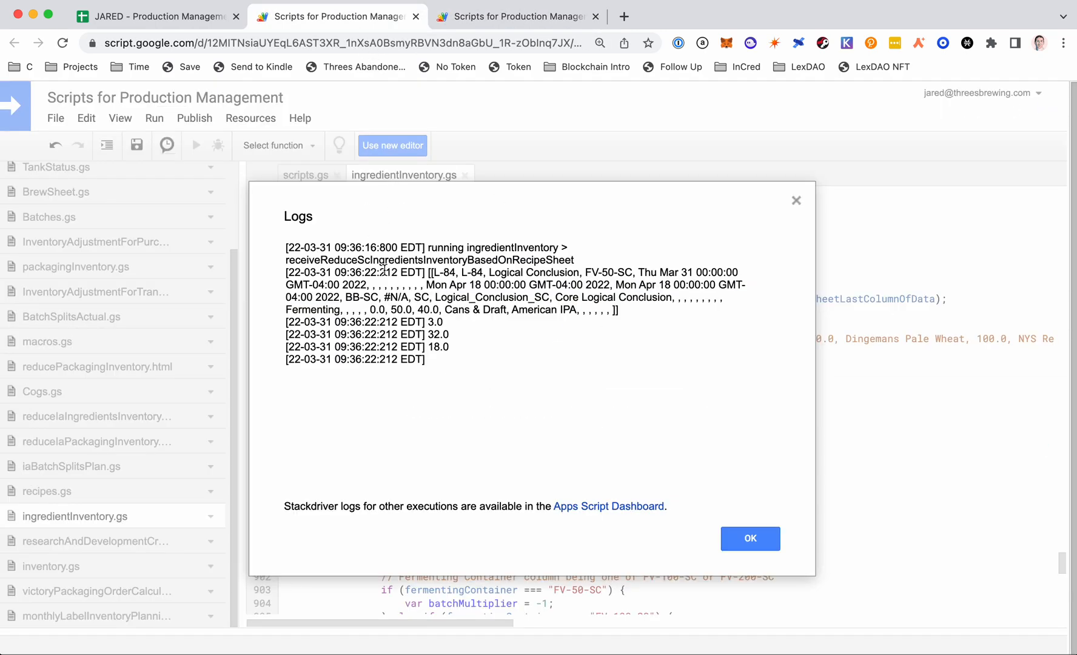
pyautogui.click(517, 16)
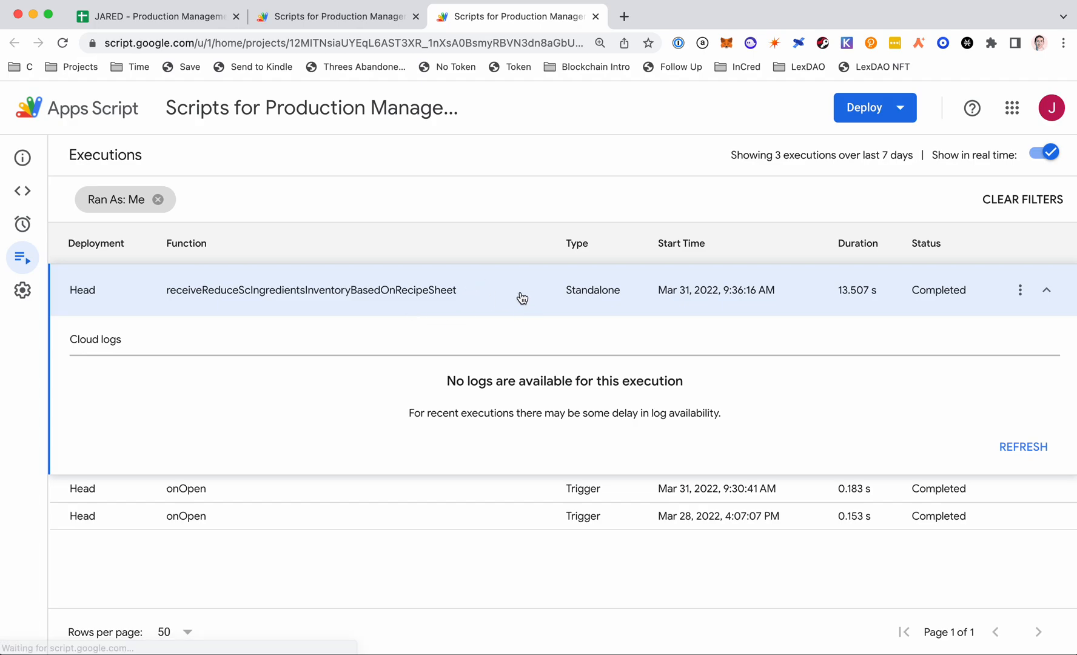
pyautogui.moveTo(651, 373)
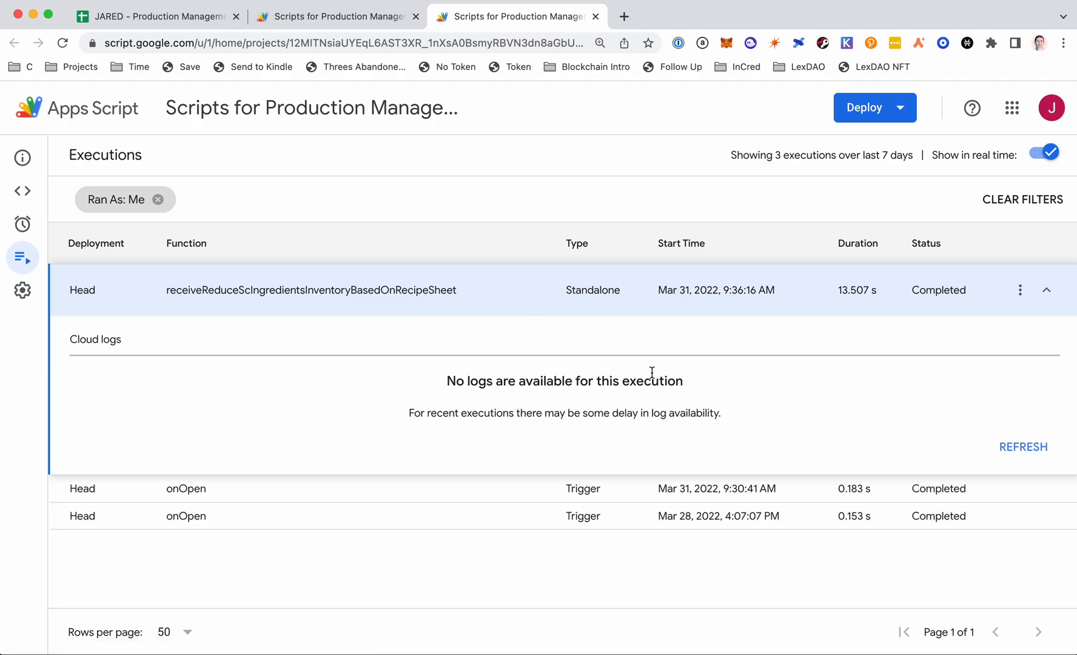
pyautogui.click(155, 16)
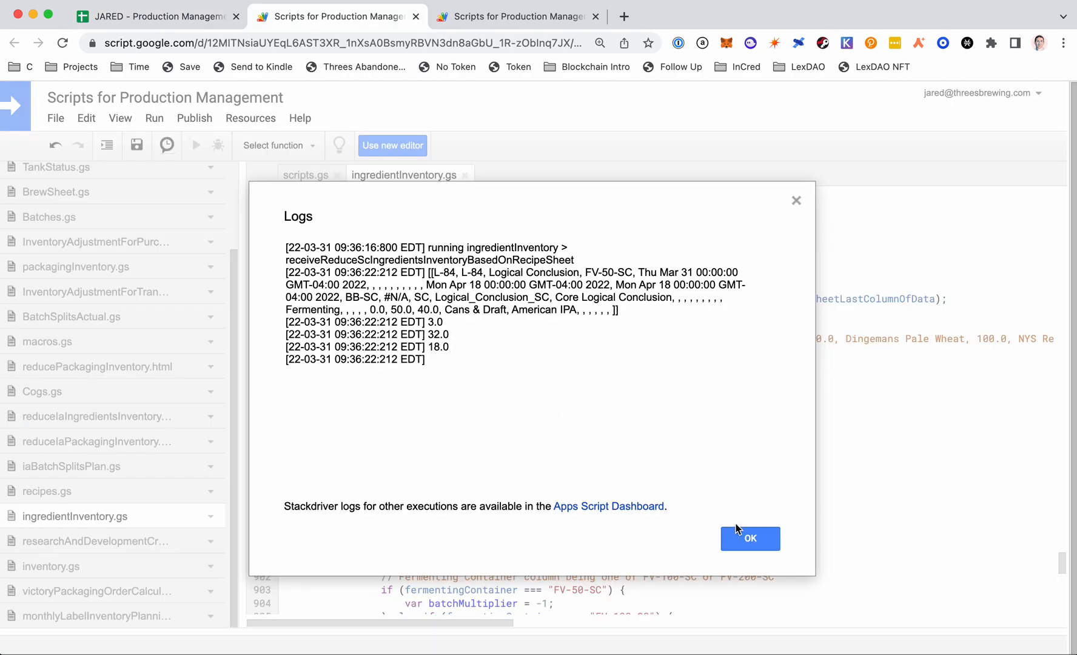
pyautogui.click(751, 538)
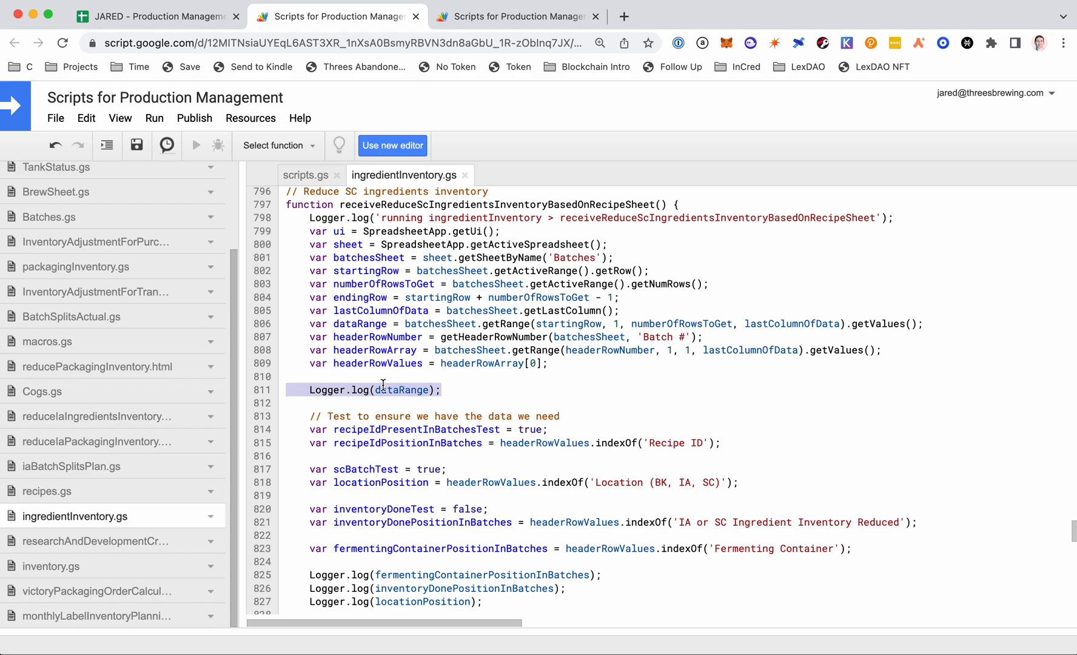
pyautogui.moveTo(341, 376)
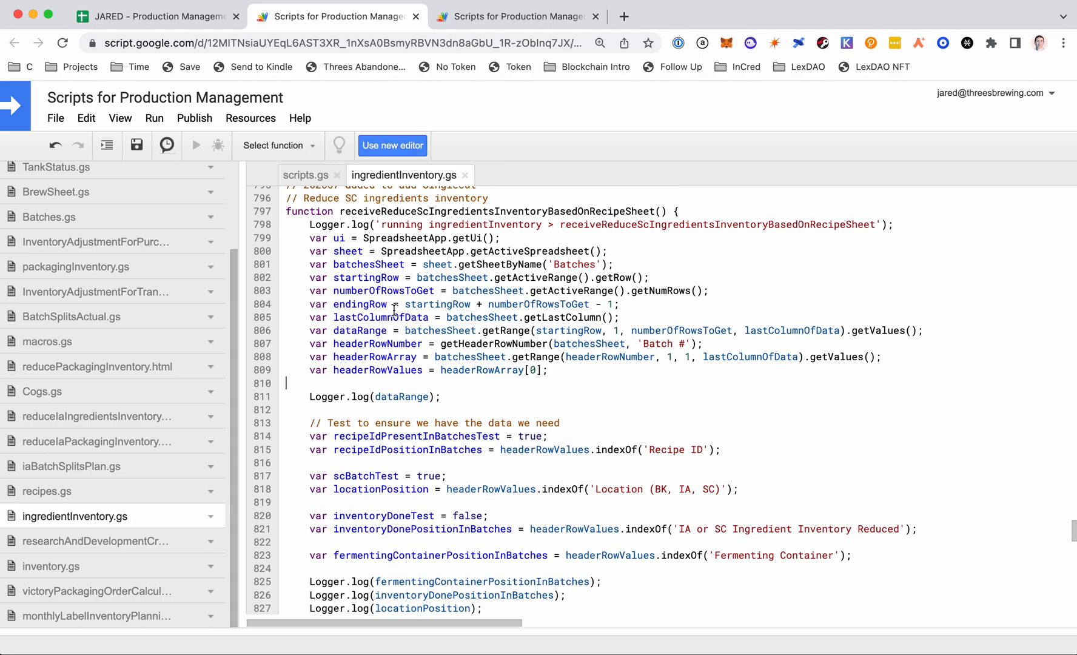
# Step: Scroll the function down to line 893, recipeIdBatches = dataRange[i][18]
pyautogui.scroll(-3)
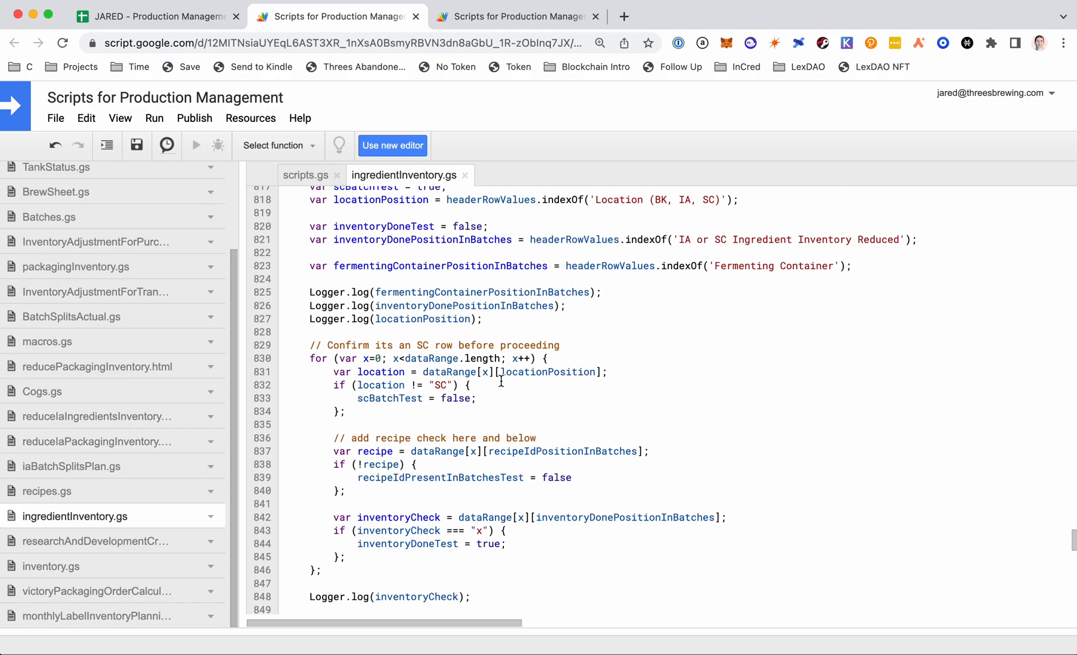
pyautogui.scroll(-3)
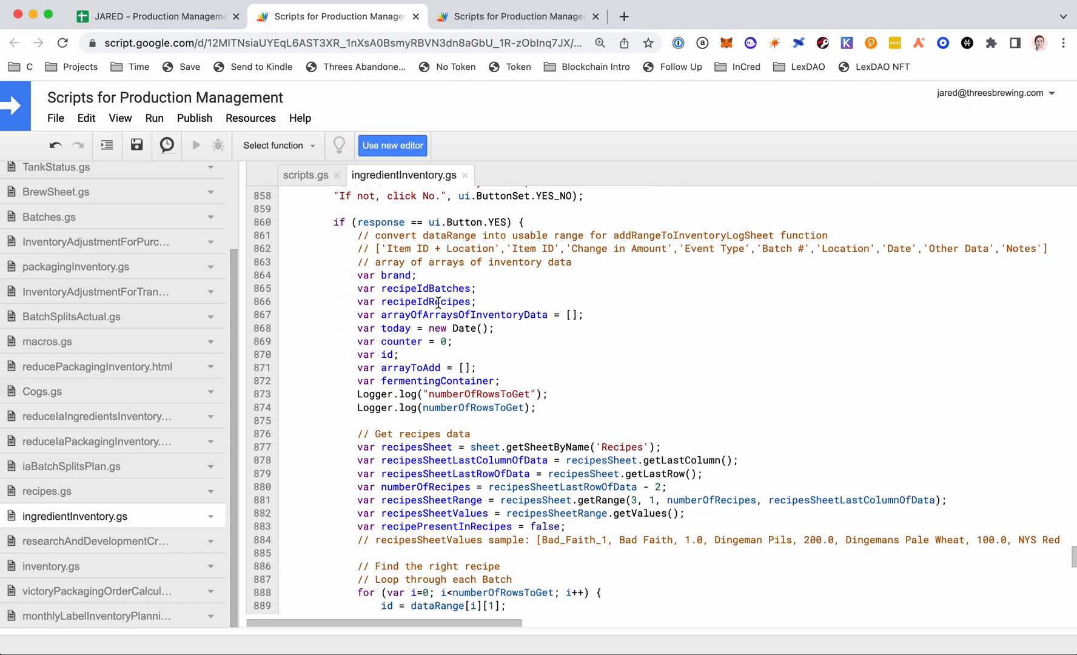
pyautogui.scroll(-3)
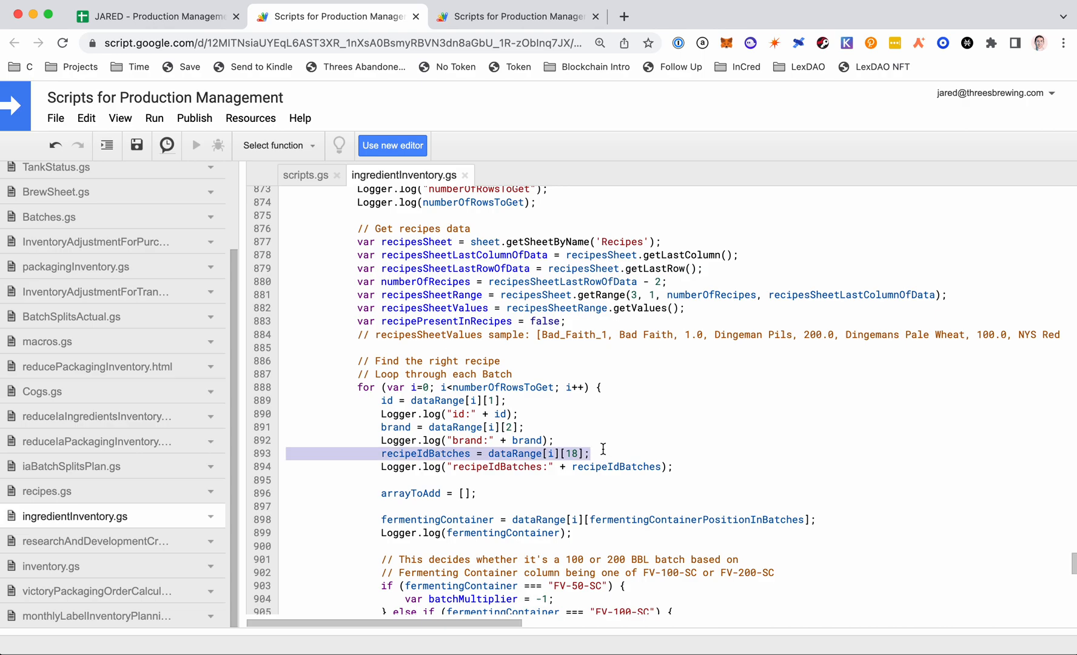
# Step: Replace the hard-coded 18 in recipeIdBatches = dataRange[i][18] with recipeIdBatchesColumnNumber
pyautogui.moveTo(590, 453); pyautogui.dragTo(387, 400)
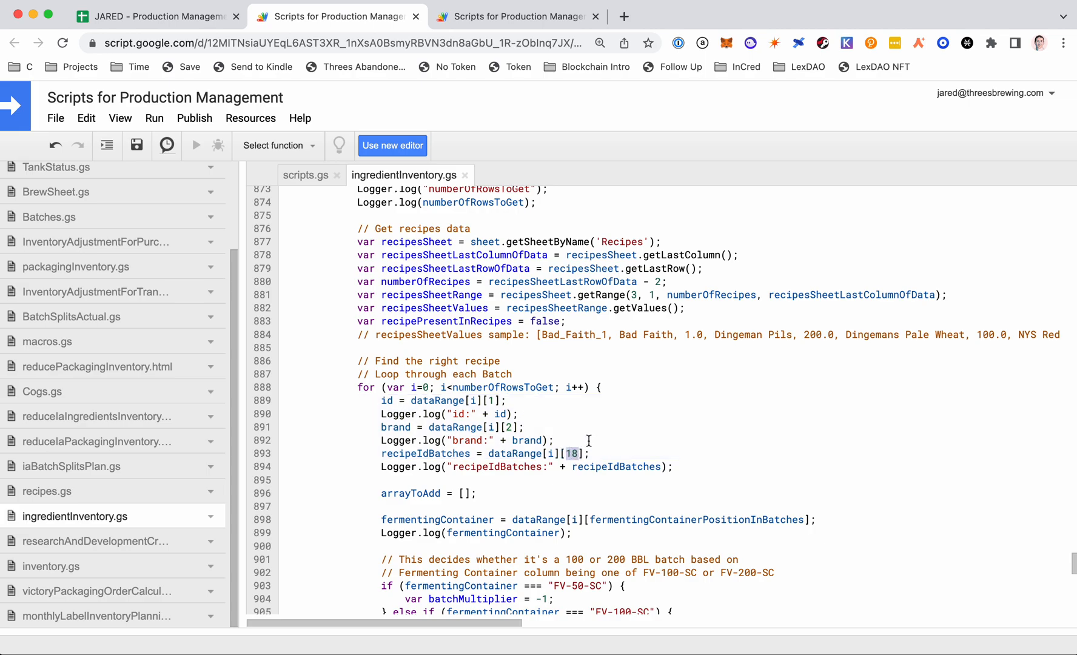
pyautogui.moveTo(523, 453)
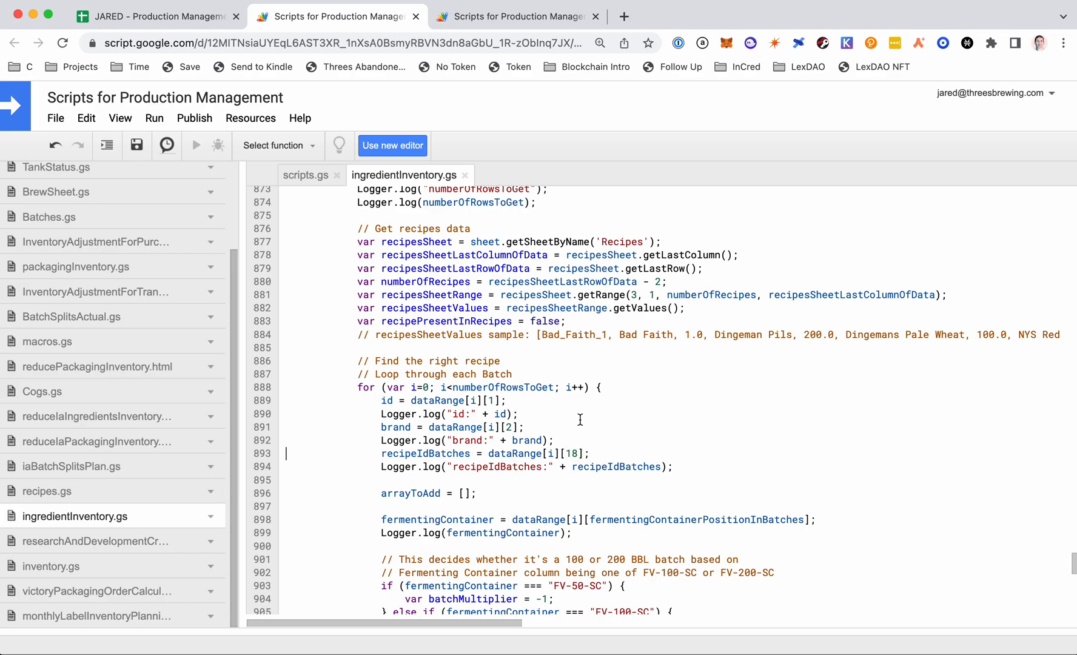
pyautogui.doubleClick(424, 453)
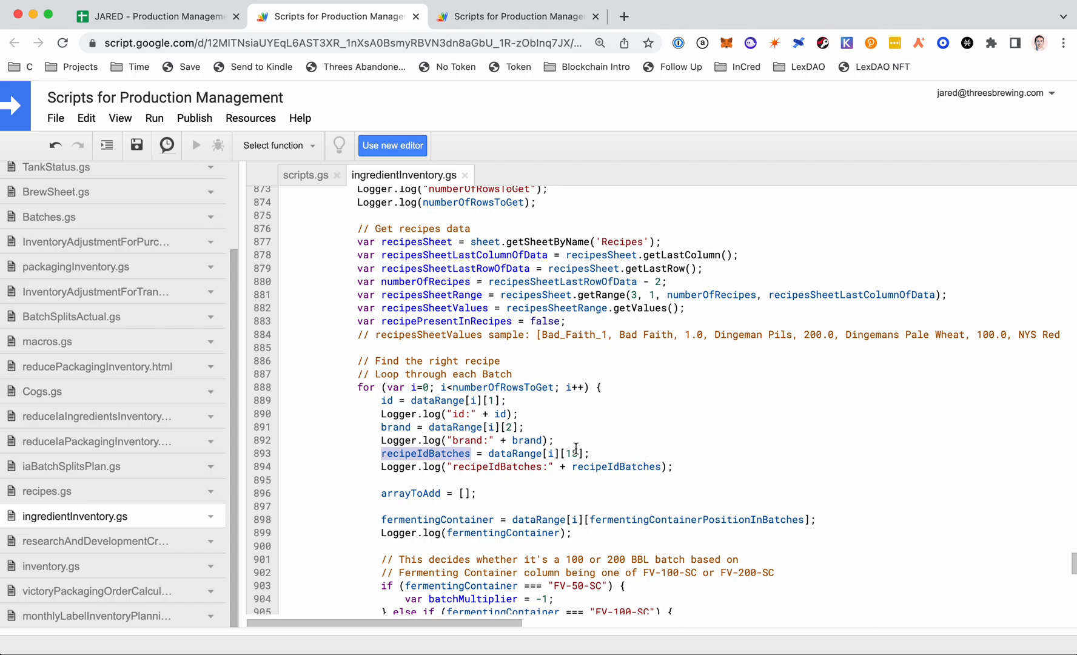
pyautogui.write('rec')
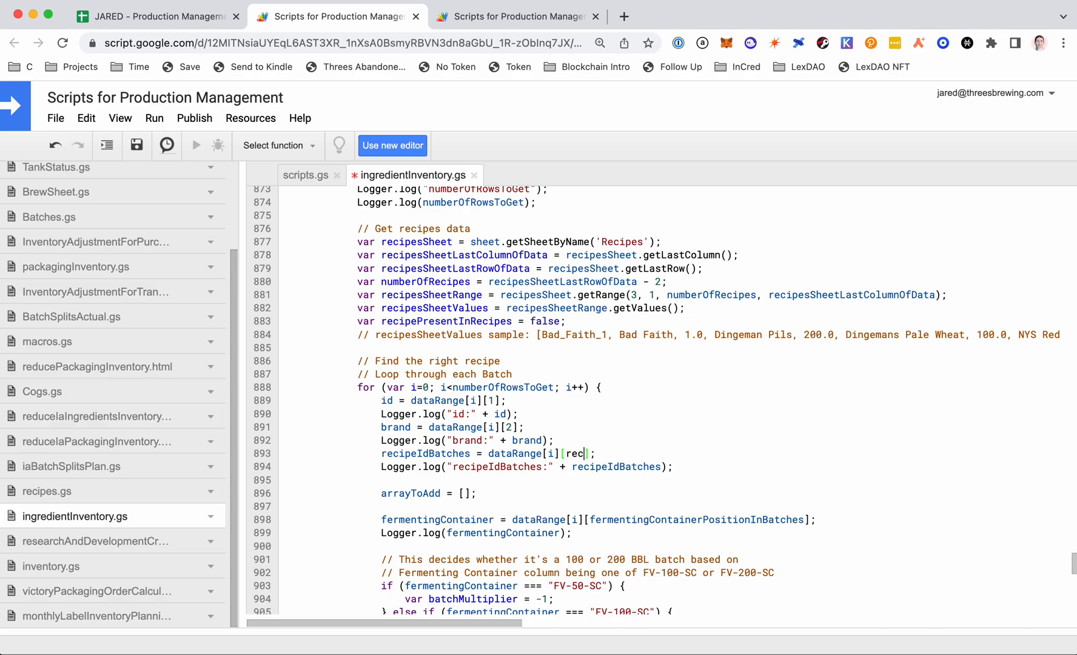
pyautogui.write('ipeId')
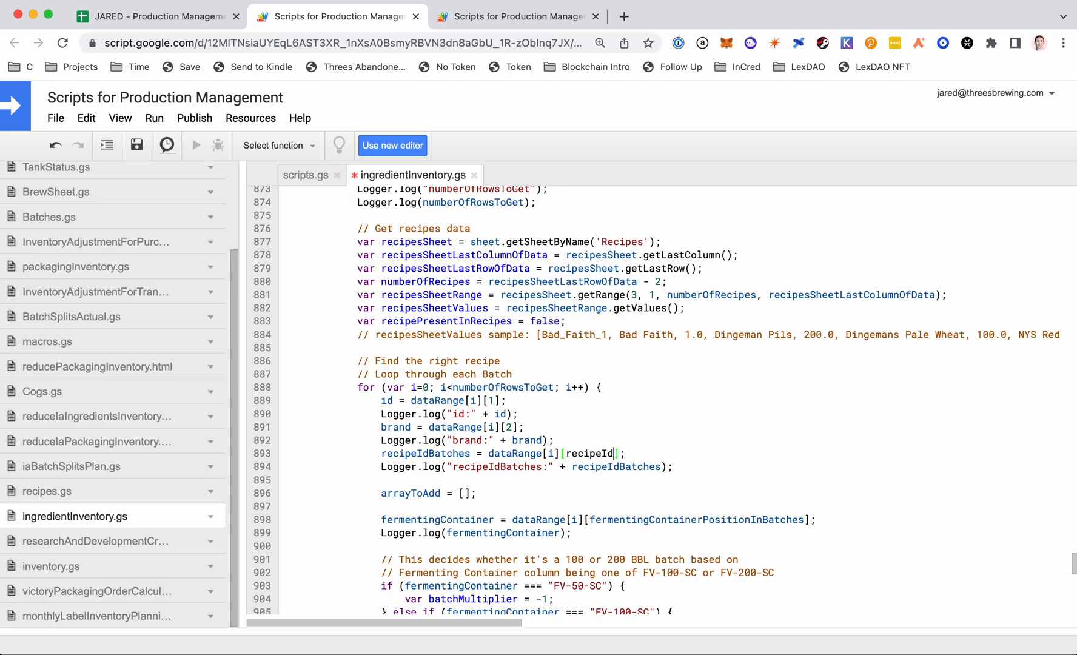
pyautogui.write('Column')
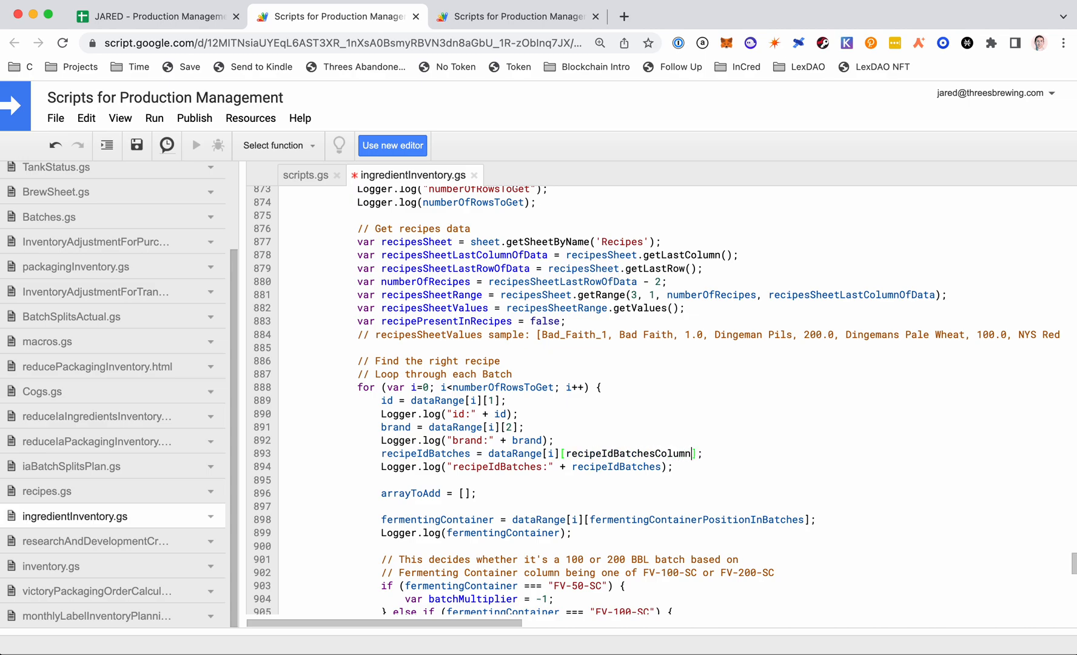
pyautogui.write('Number')
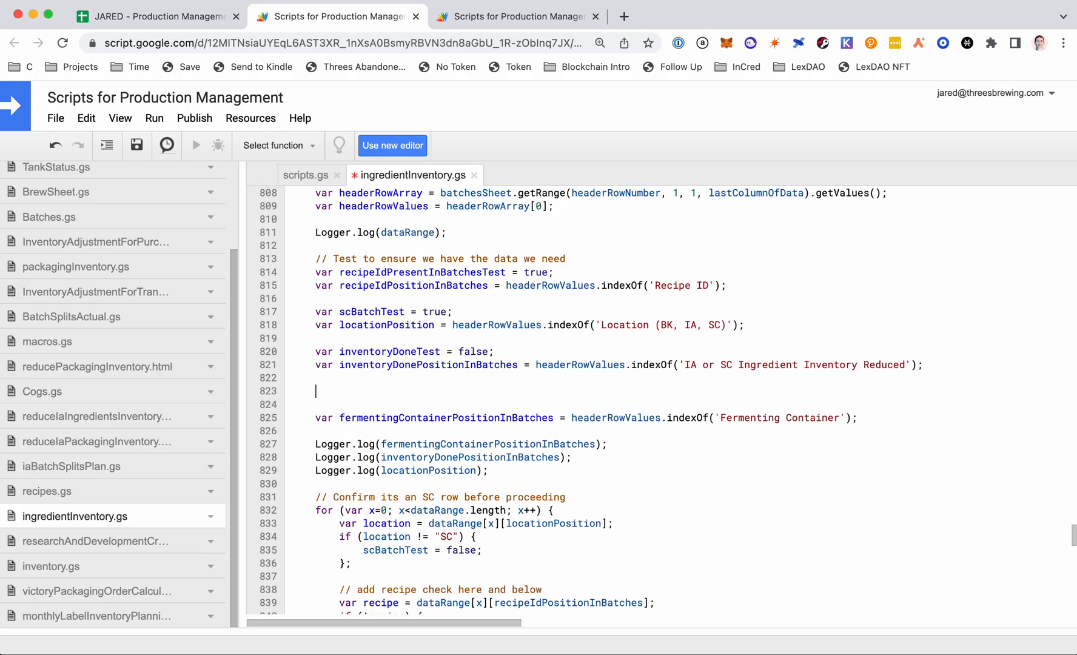
# Step: Declare recipeIdBatchesColumnNumber via headerRowValues.indexOf('') with an empty header name, then go to the spreadsheet
pyautogui.write('recipeIdBatchesColumnNumber =')
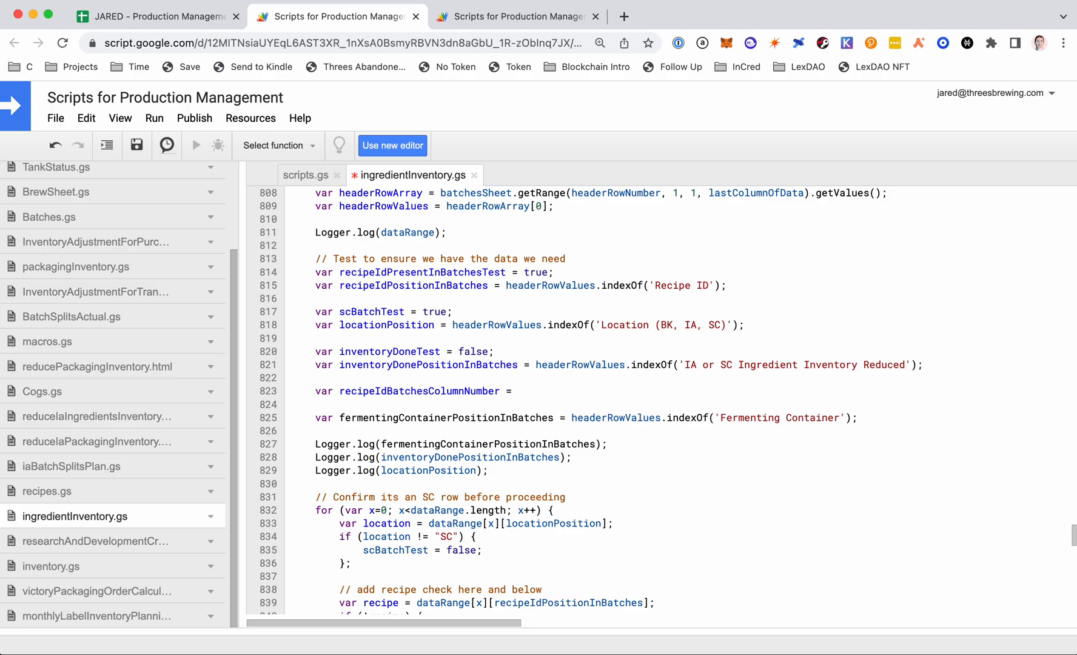
pyautogui.moveTo(537, 364); pyautogui.dragTo(923, 365)
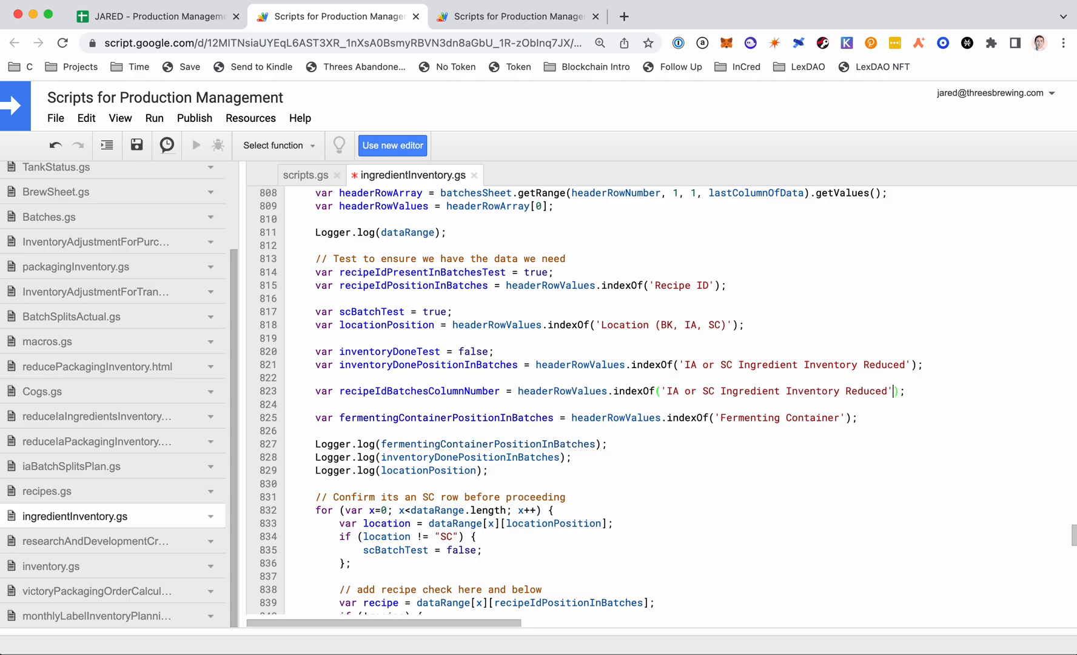
pyautogui.press('Backspace')
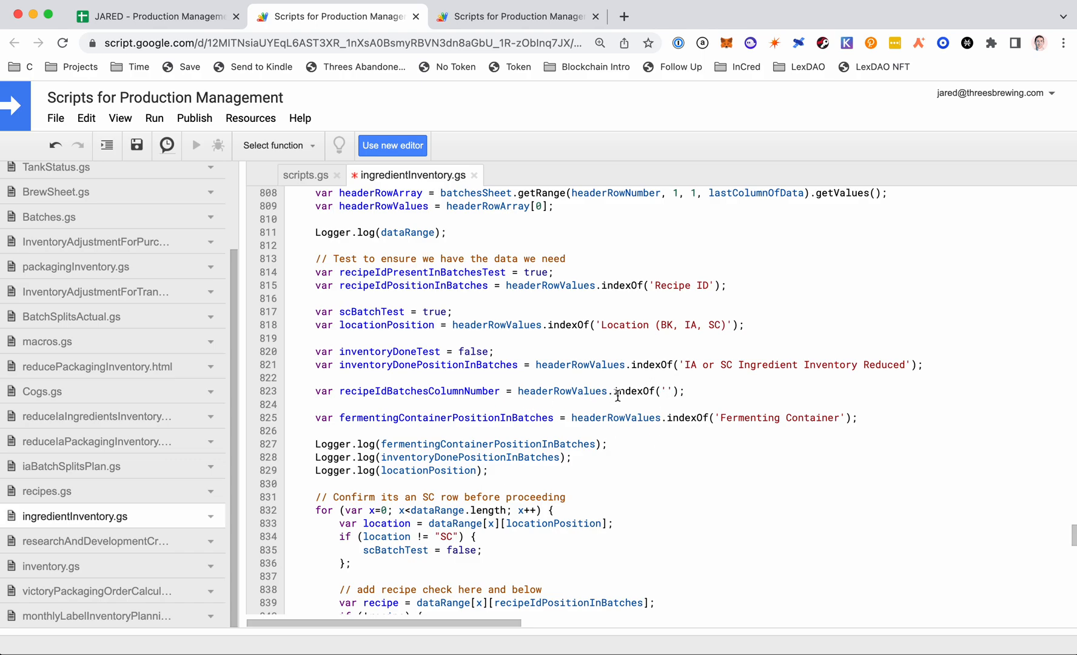
pyautogui.click(158, 15)
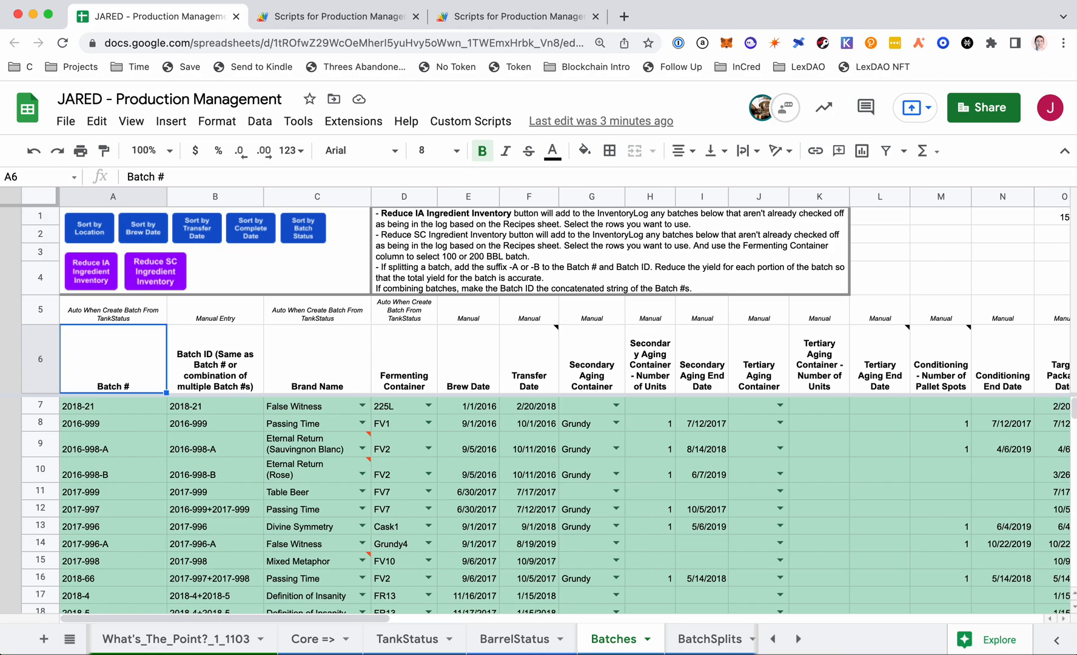
# Step: Check the row-6 headers Transfer Date, Yield and T6 Recipe ID, then return to the script editor
pyautogui.click(529, 359)
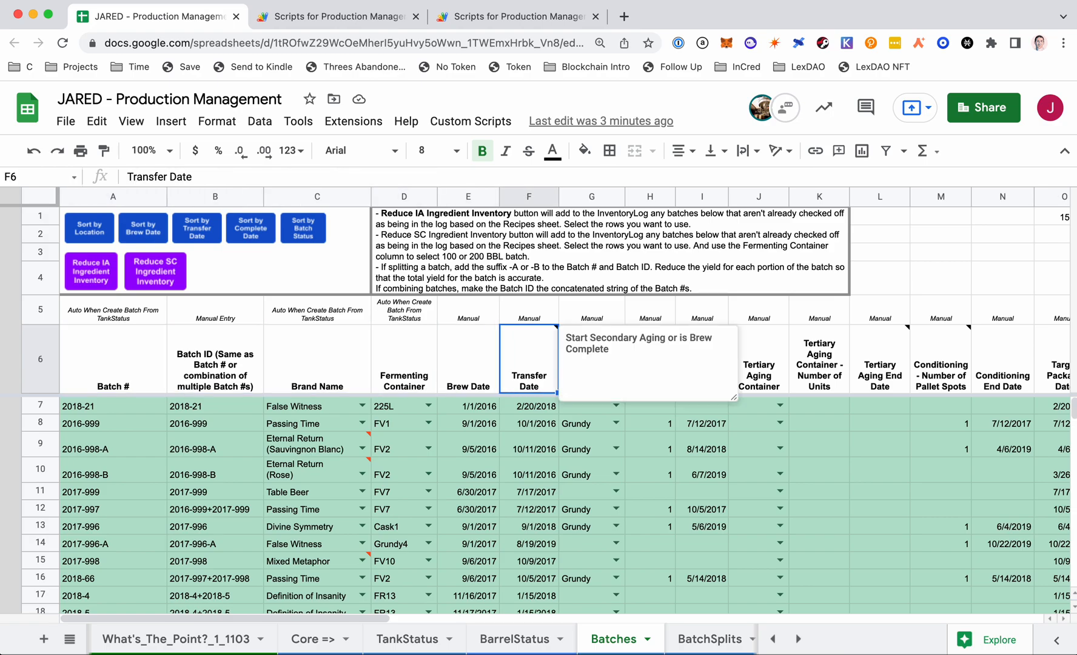
pyautogui.click(879, 359)
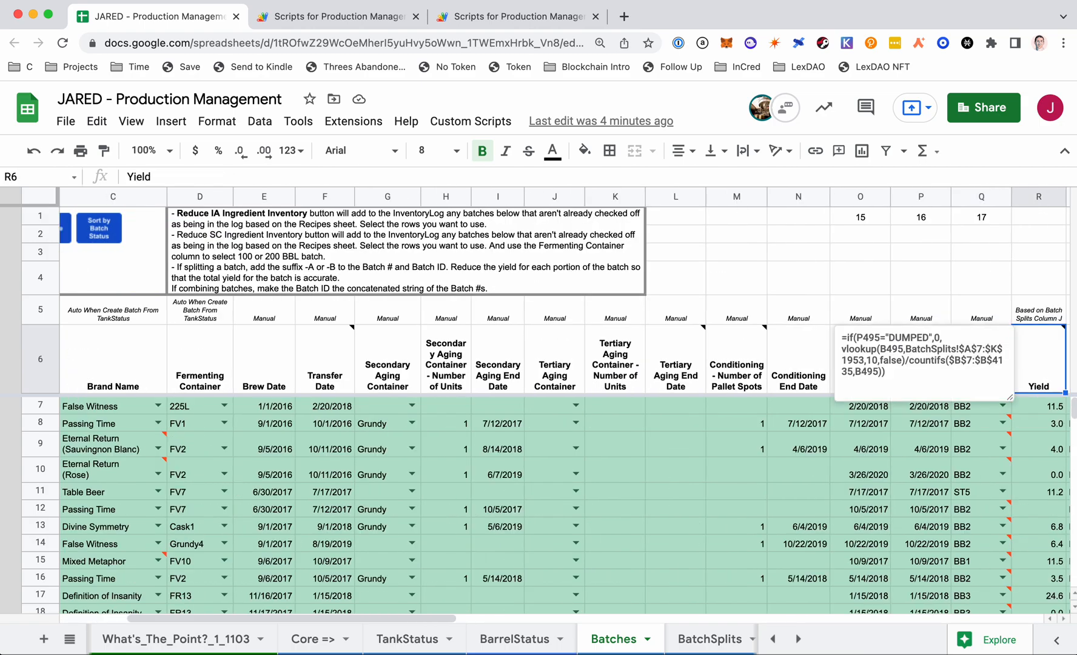
pyautogui.hscroll(3)
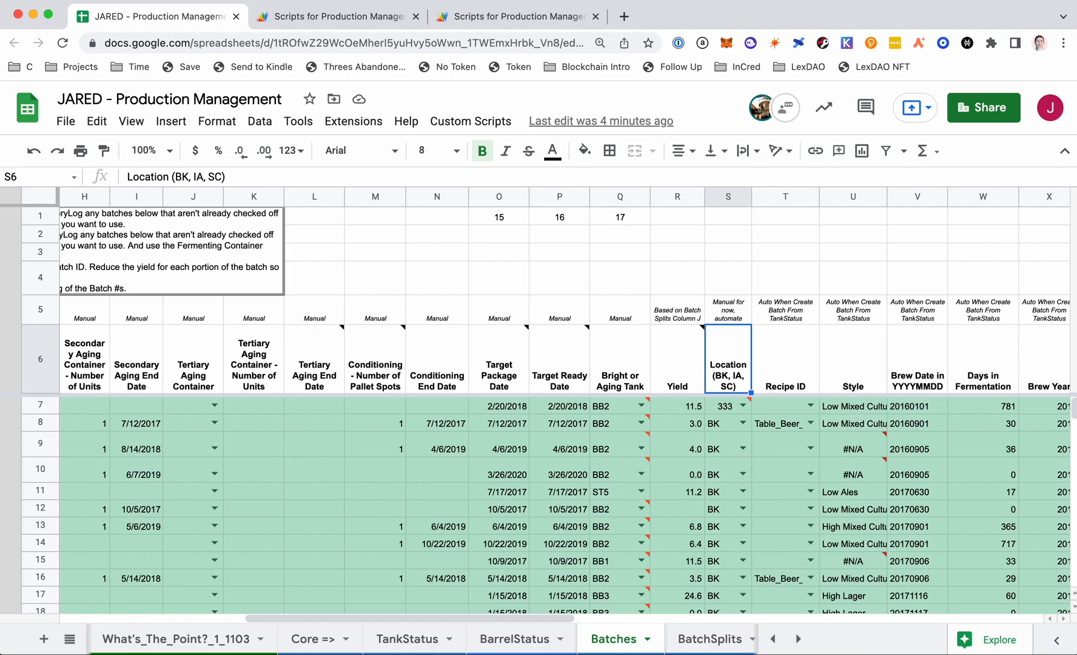
pyautogui.click(785, 359)
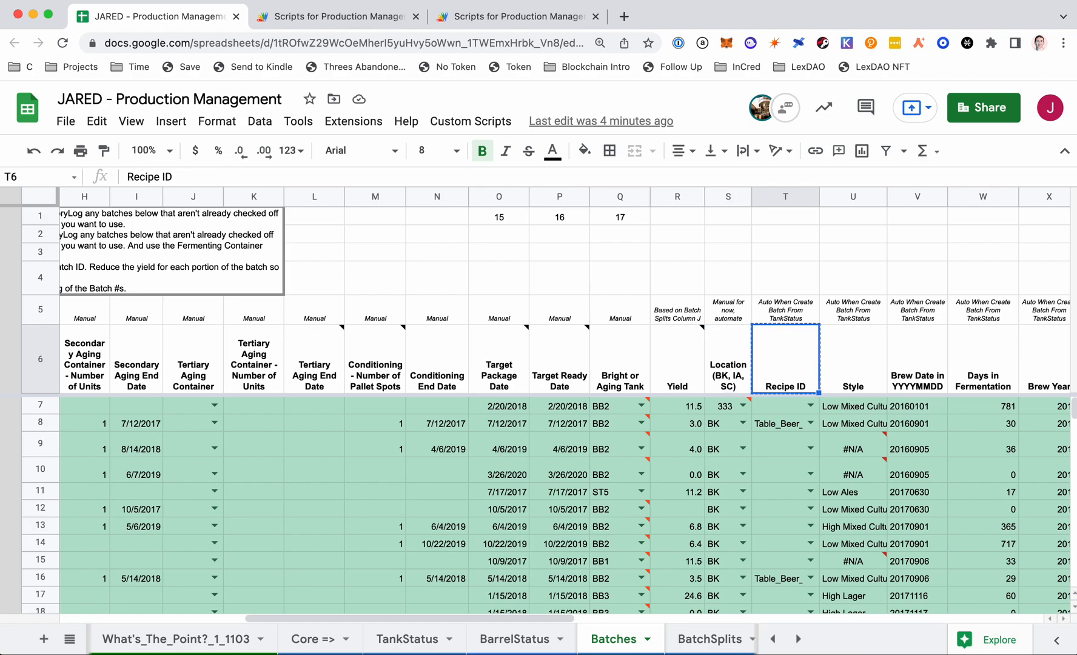
pyautogui.click(337, 16)
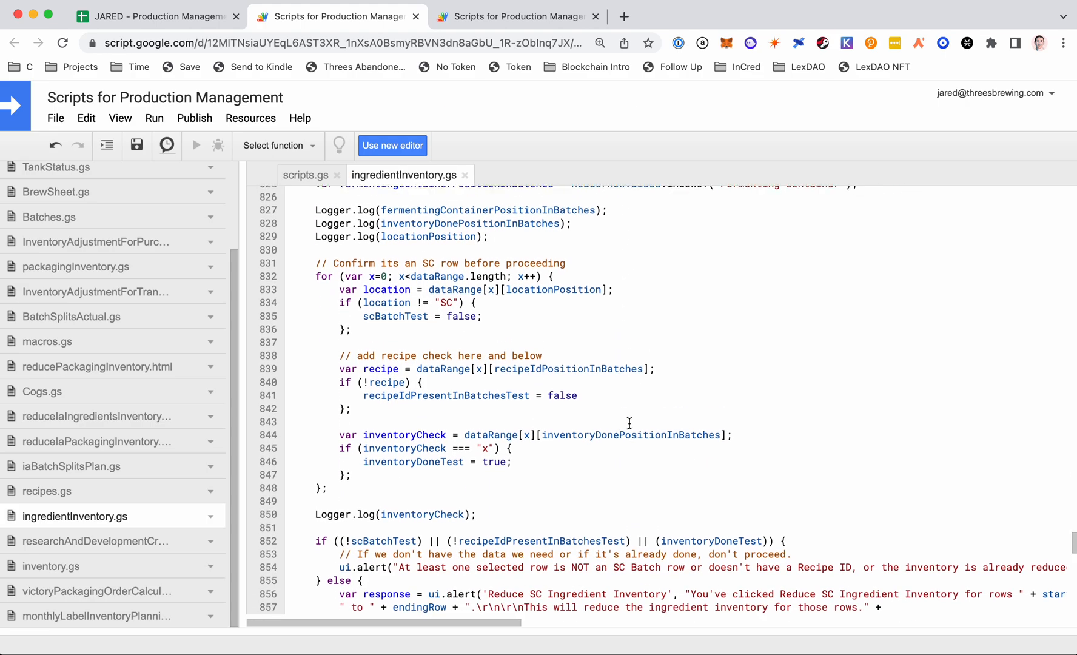
# Step: Switch back to the production spreadsheet to run Reduce SC Ingredient Inventory
pyautogui.scroll(-3)
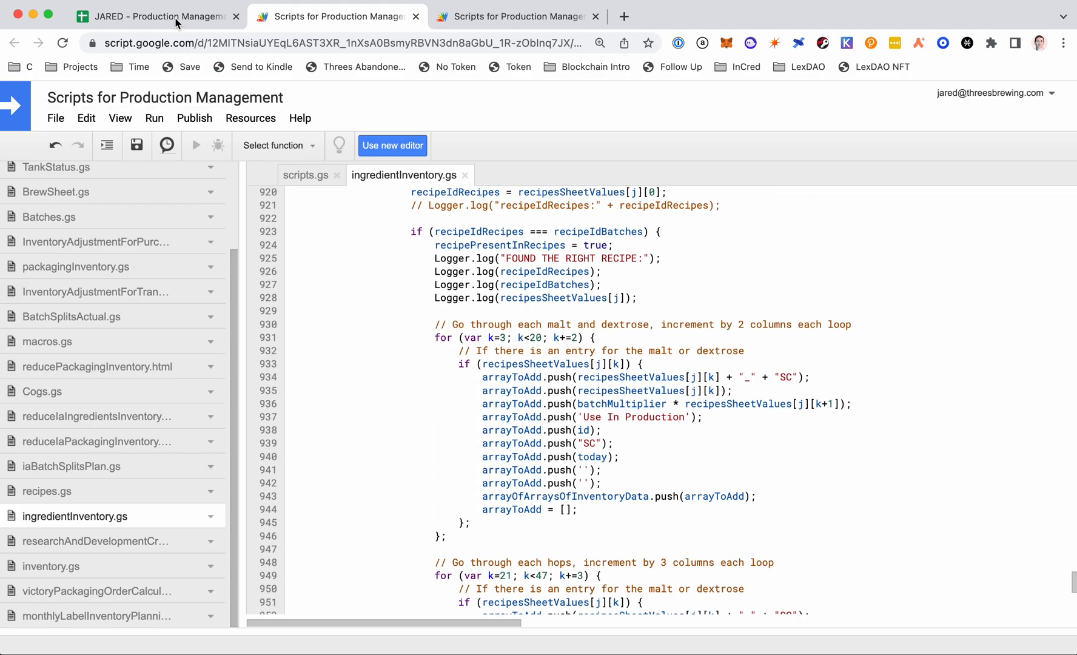
pyautogui.click(157, 16)
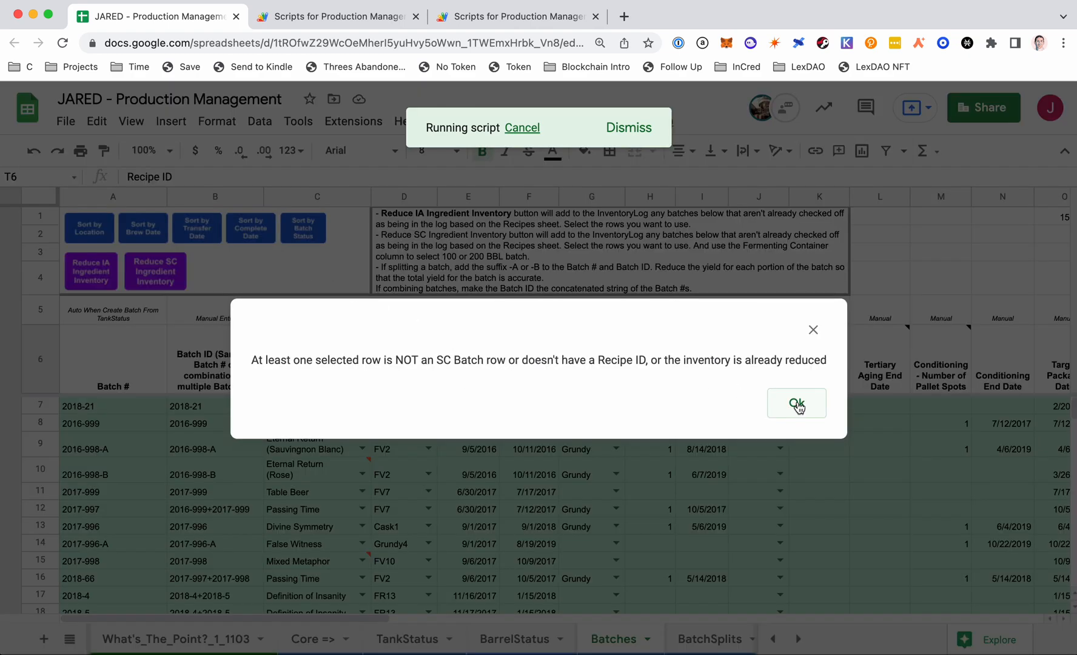
# Step: Dismiss the invalid-row warning, select batch L-84 in row 1154, and confirm the SC inventory reduction
pyautogui.click(797, 404)
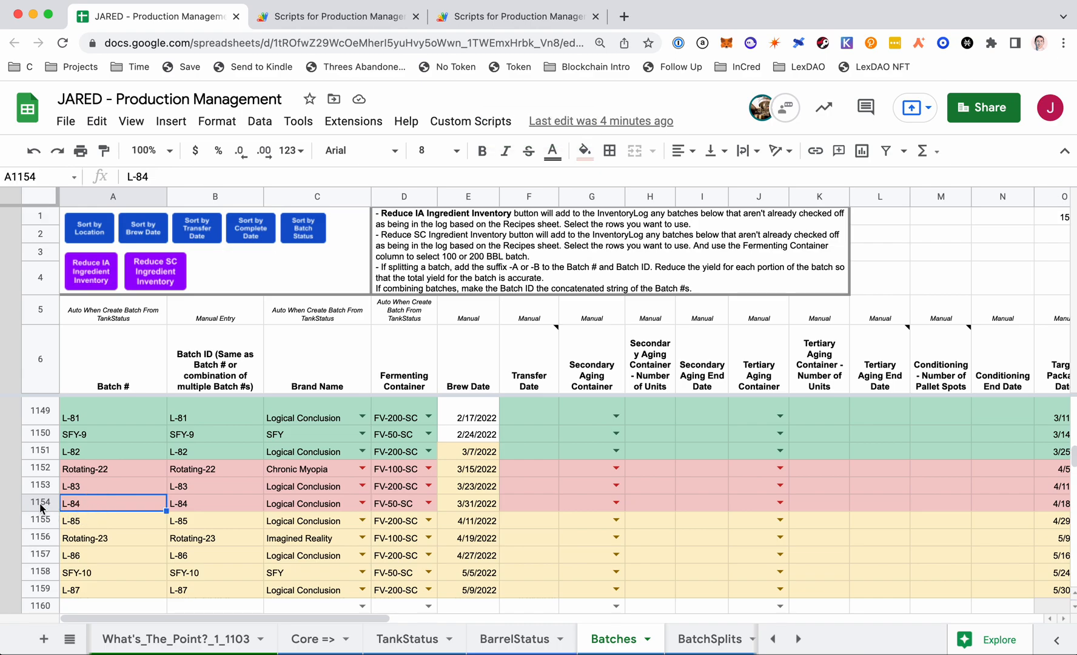
pyautogui.click(155, 270)
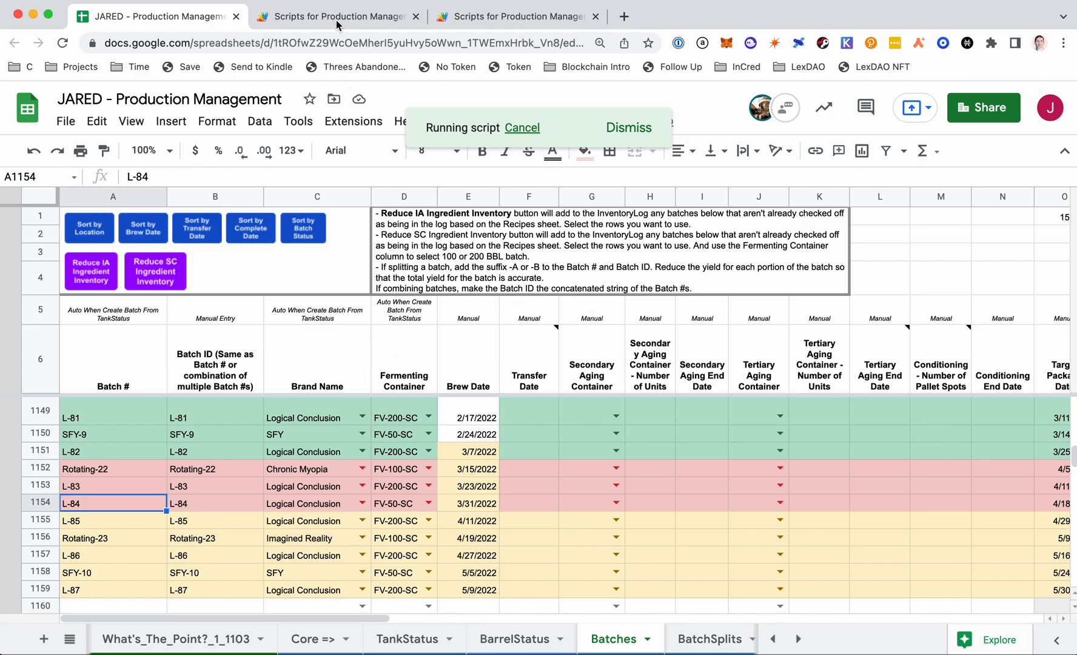
pyautogui.click(155, 270)
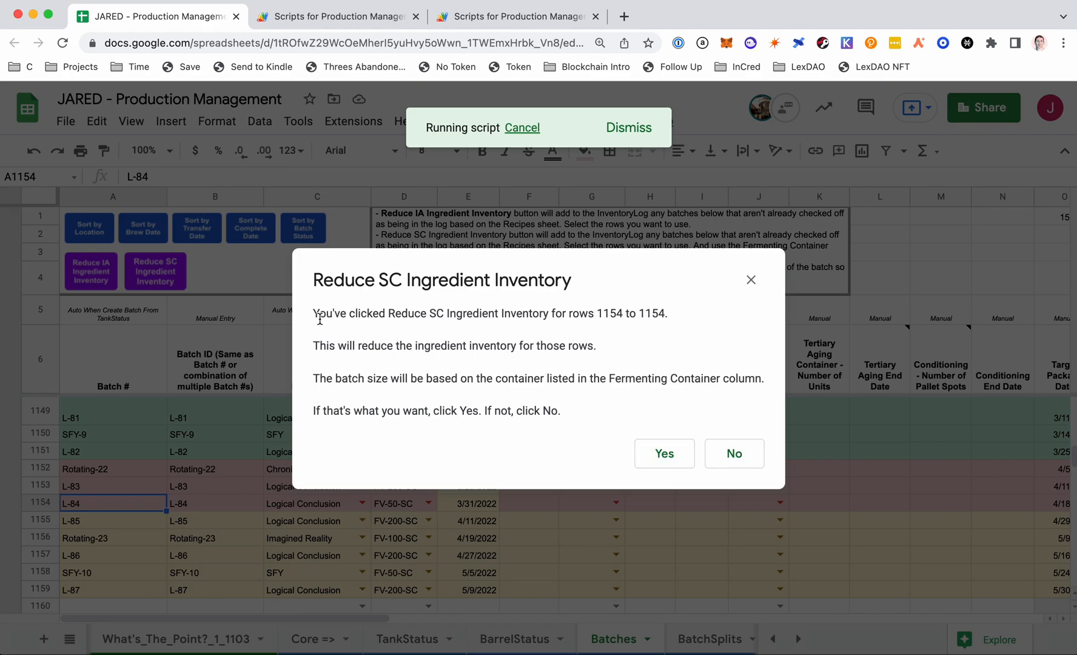
pyautogui.moveTo(488, 393)
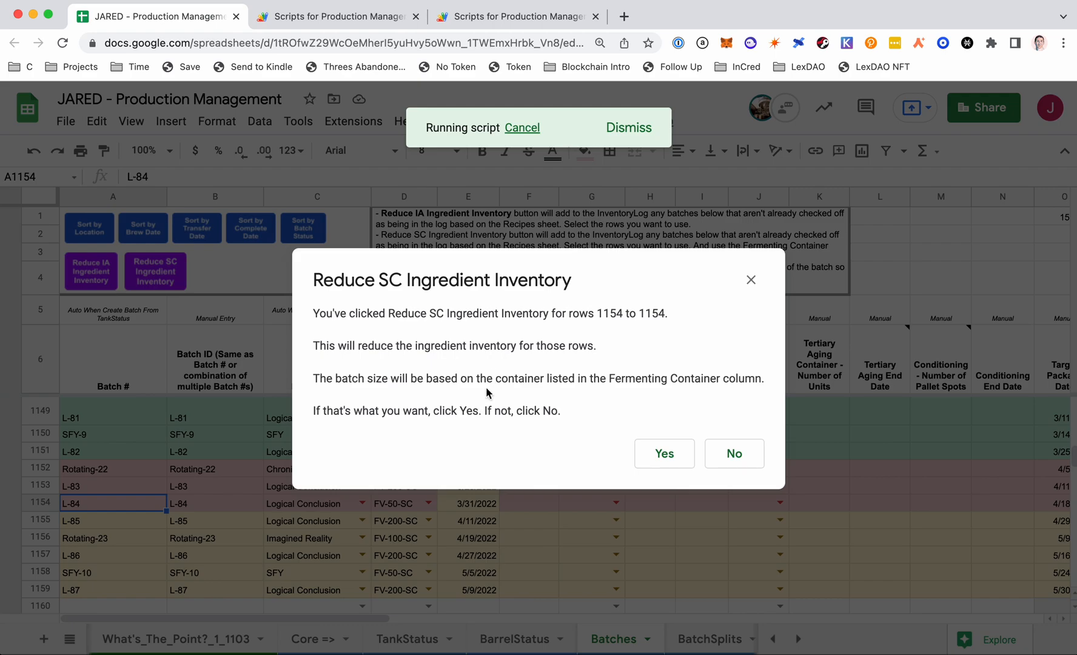
pyautogui.click(663, 453)
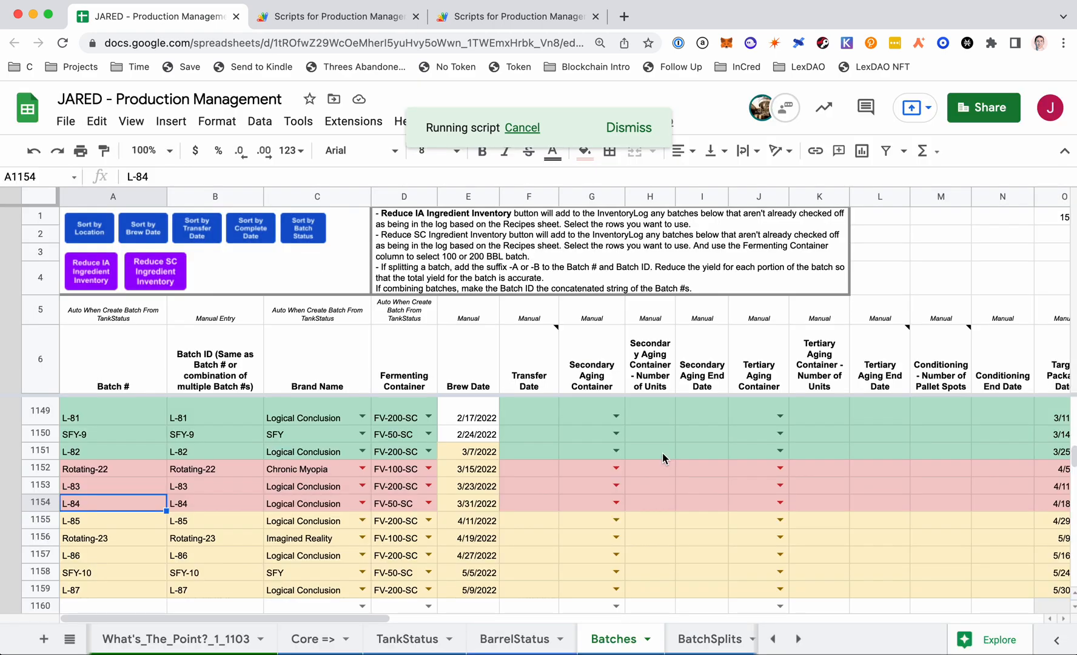
pyautogui.moveTo(162, 436)
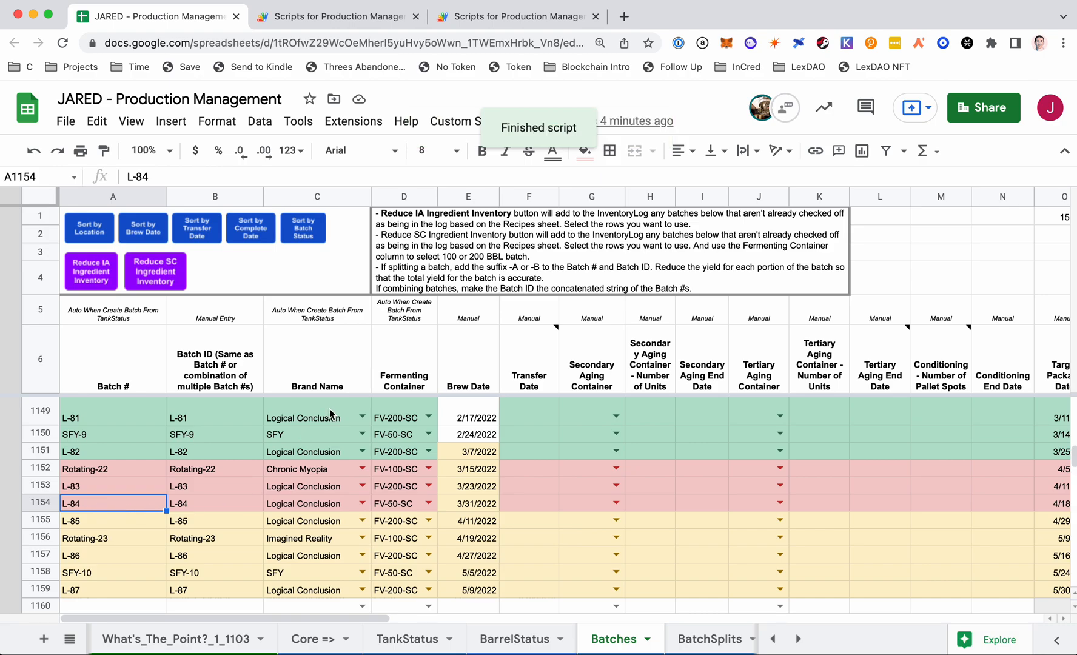
# Step: Review the execution logs showing the matched Logical_Conclusion_SC recipe, then close them
pyautogui.click(337, 16)
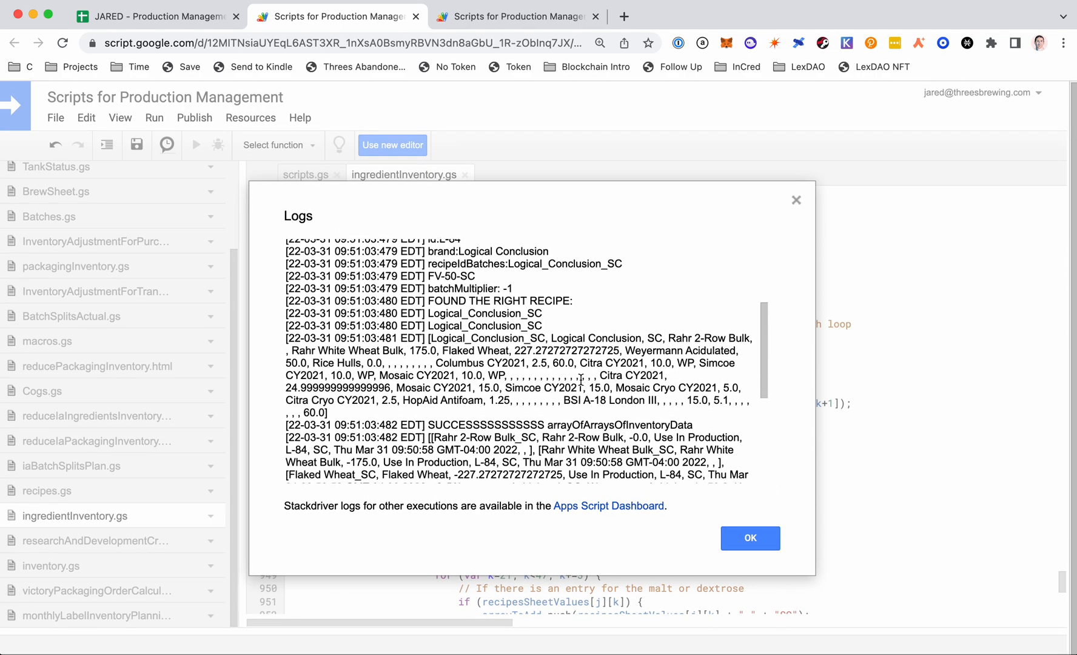
pyautogui.click(749, 537)
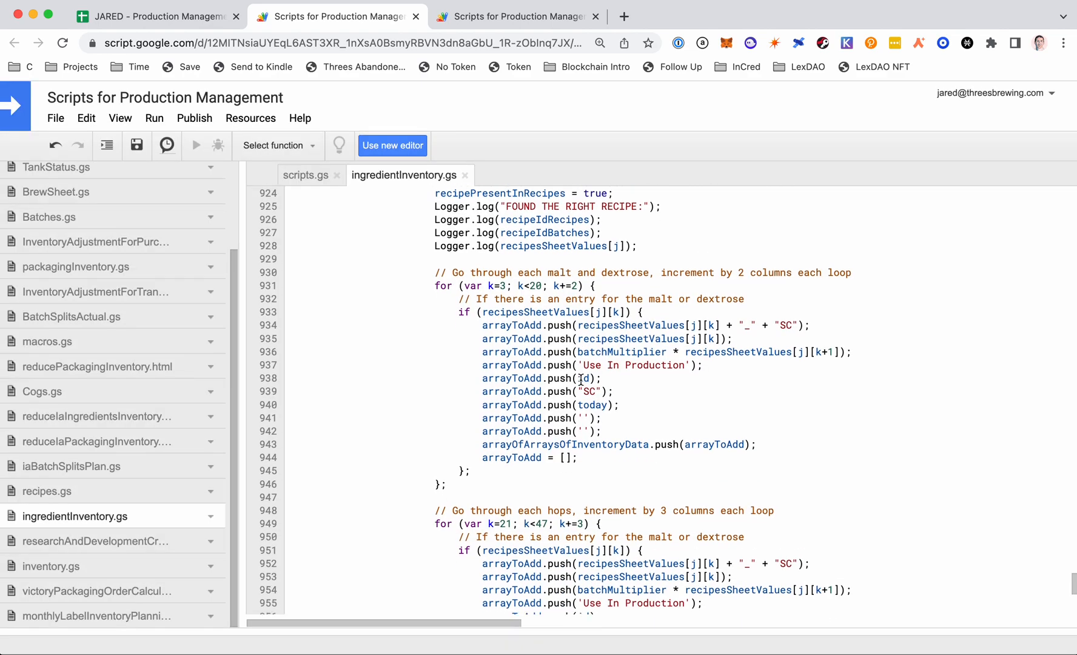
pyautogui.scroll(-3)
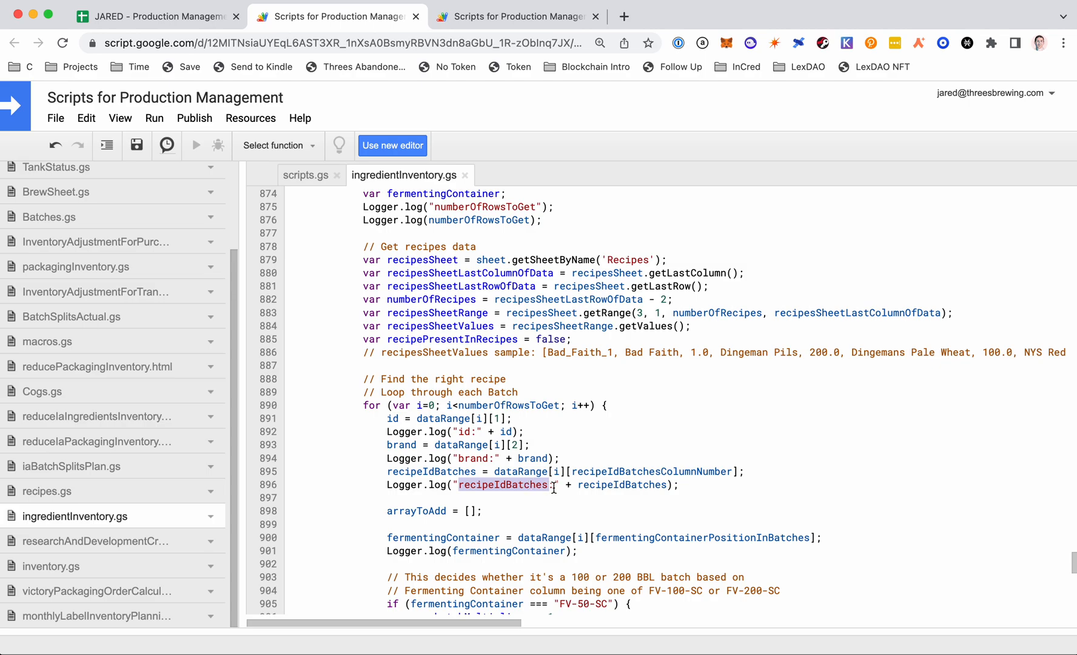
pyautogui.click(195, 145)
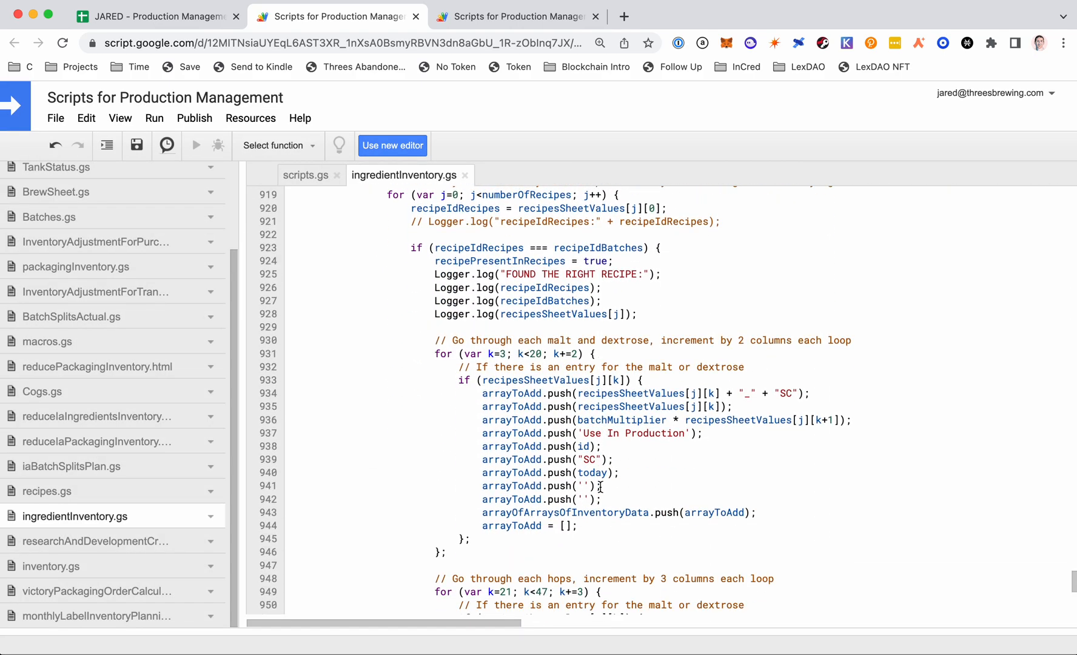
pyautogui.scroll(-3)
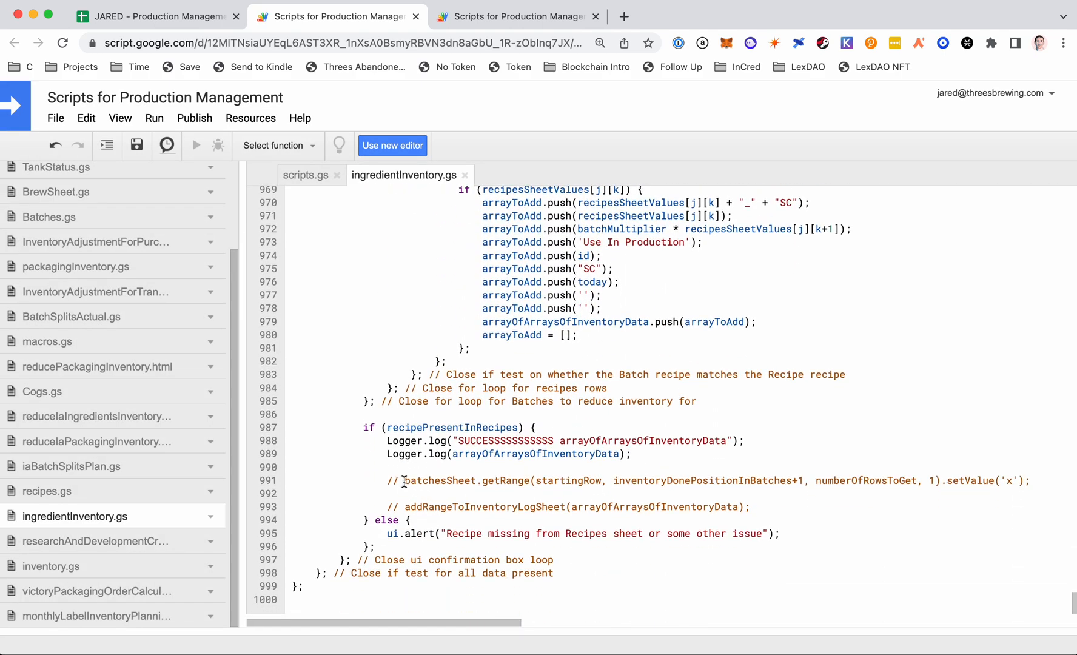